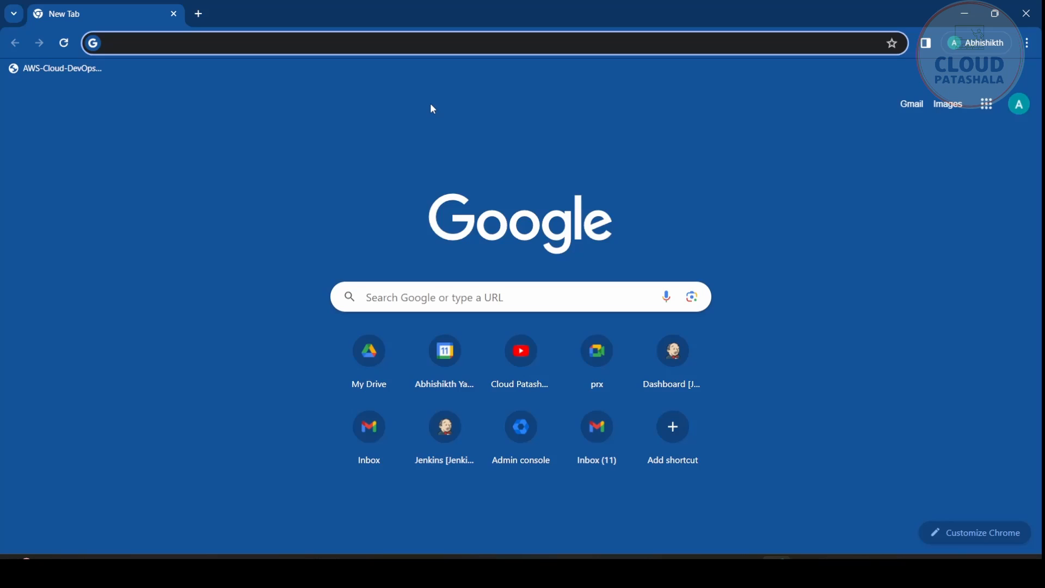
From the deprecated jenkins Official Image page, search Docker Hub for 'jenkins/jenkins'.
text(docker)
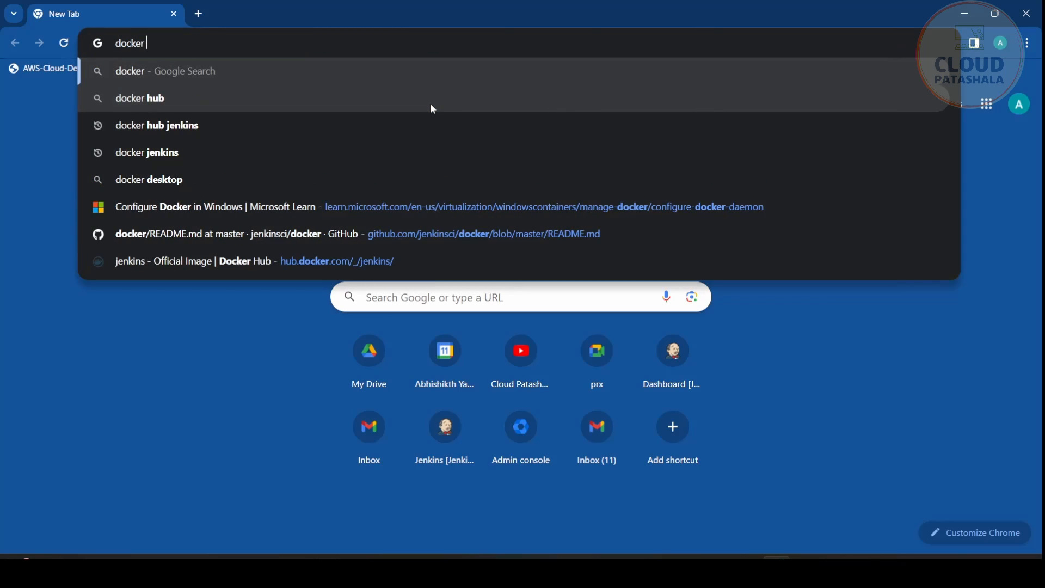
click(156, 125)
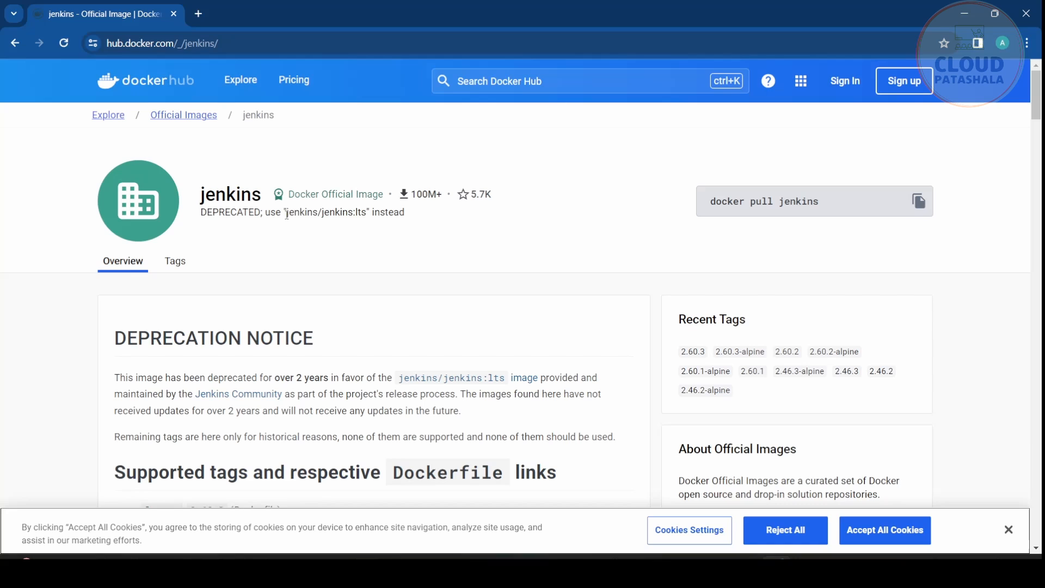
double_click(317, 212)
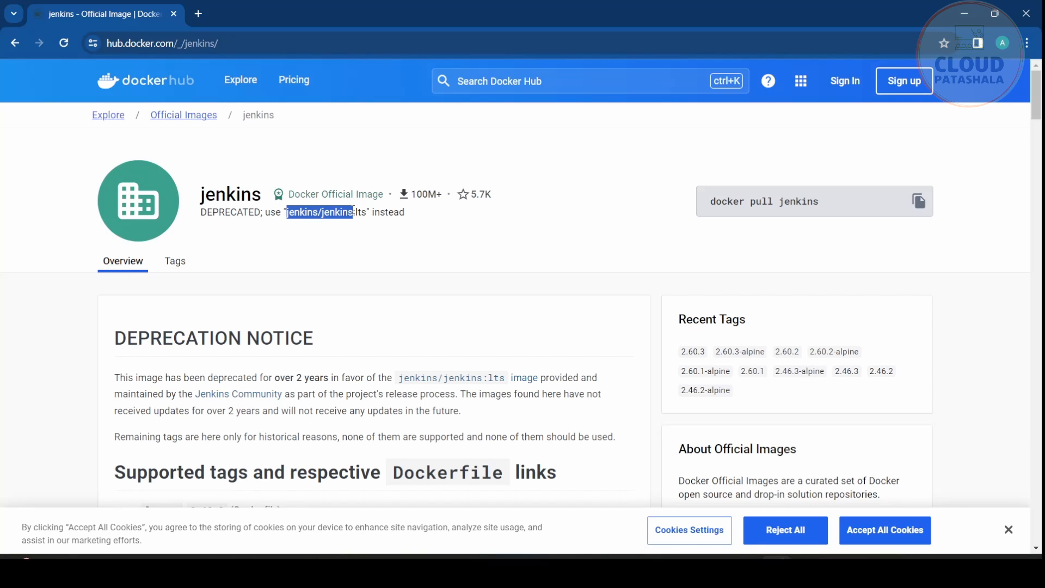
text(jenkins/jenkins)
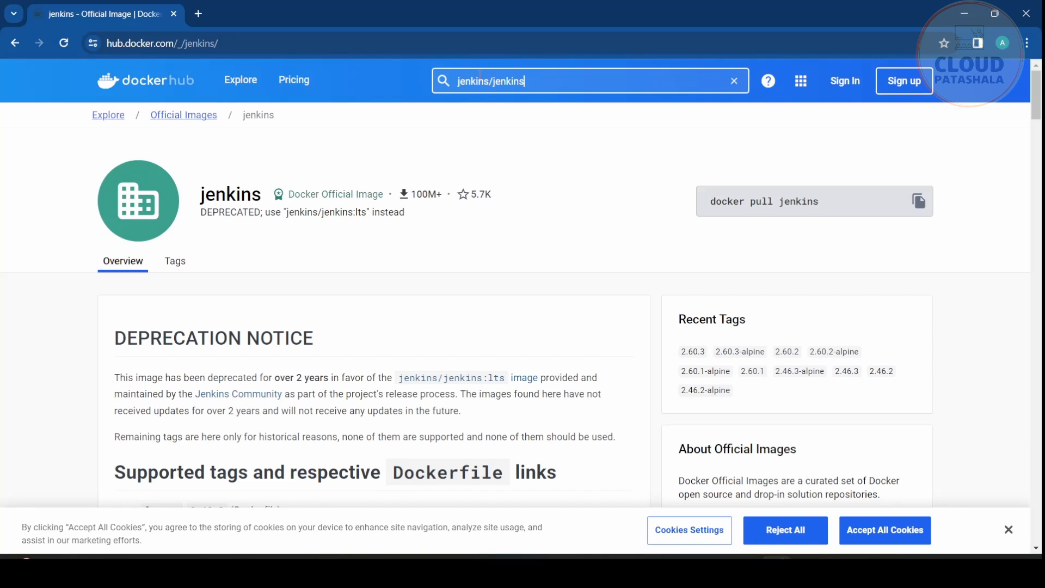
key(Enter)
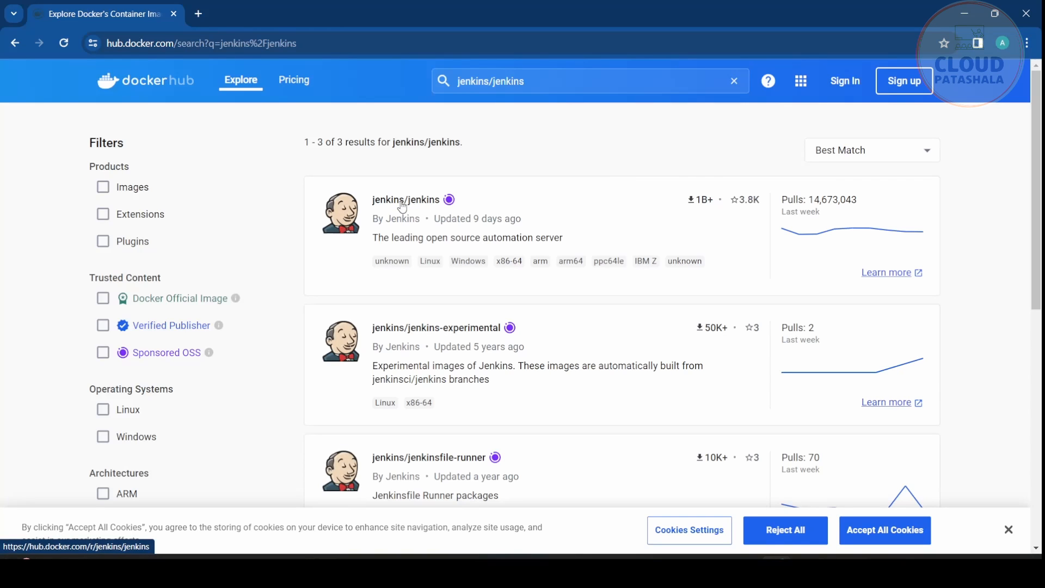
Open the jenkins/jenkins image page and its usage documentation link in a new tab.
click(405, 199)
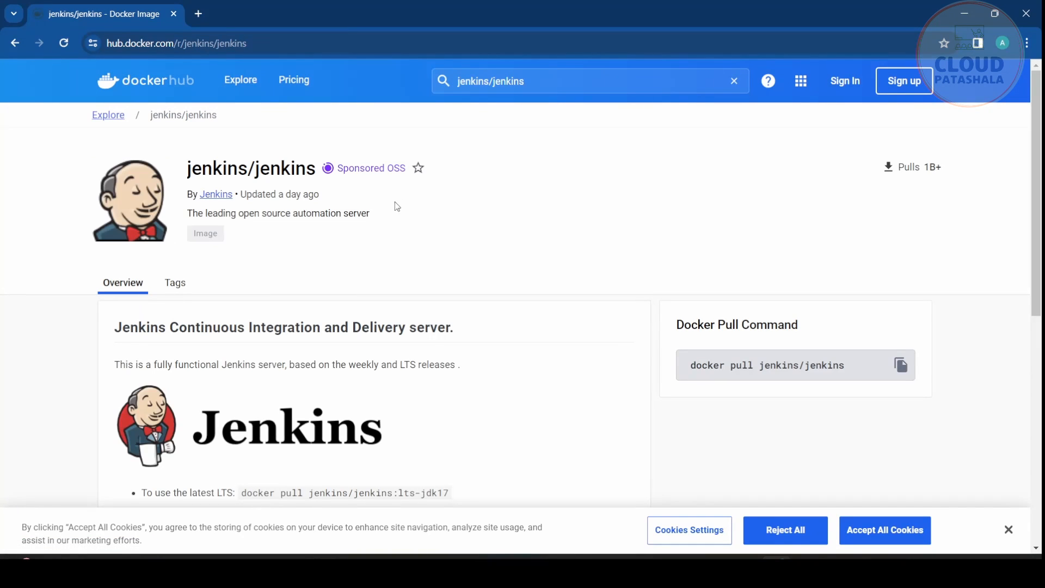
mouse_move(413, 250)
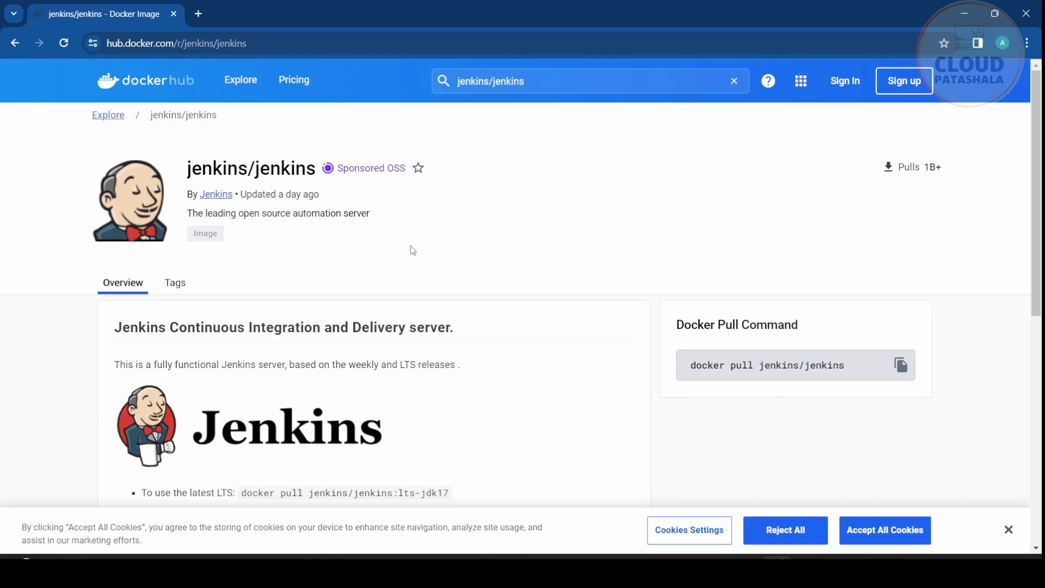
mouse_move(406, 249)
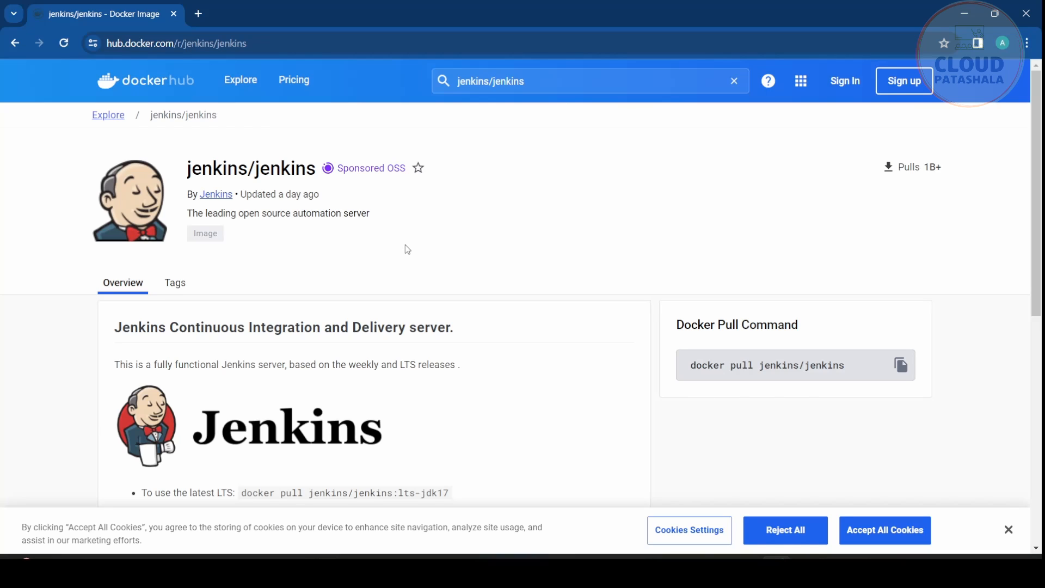
scroll(down, 3)
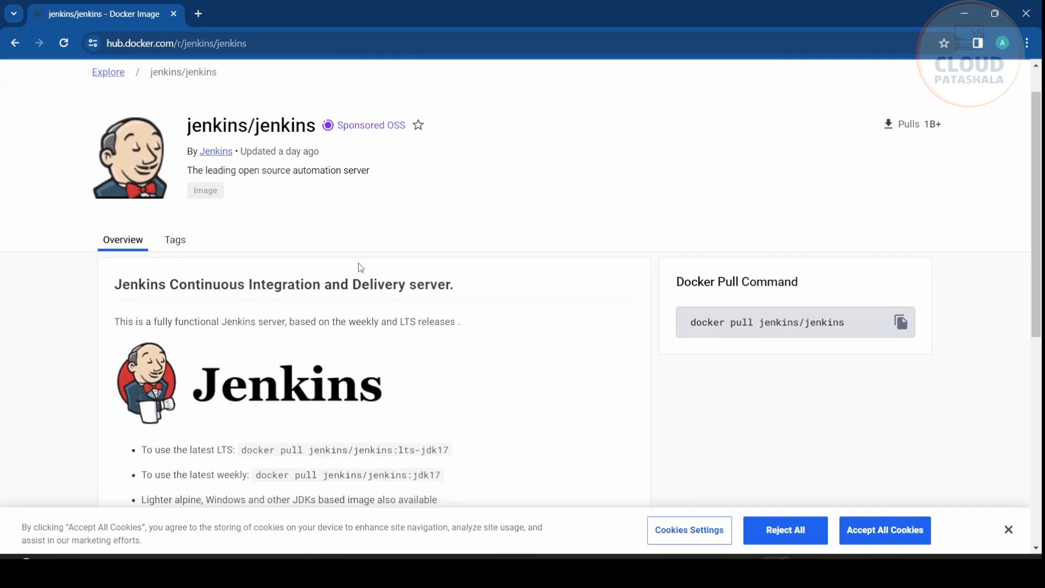
scroll(down, 3)
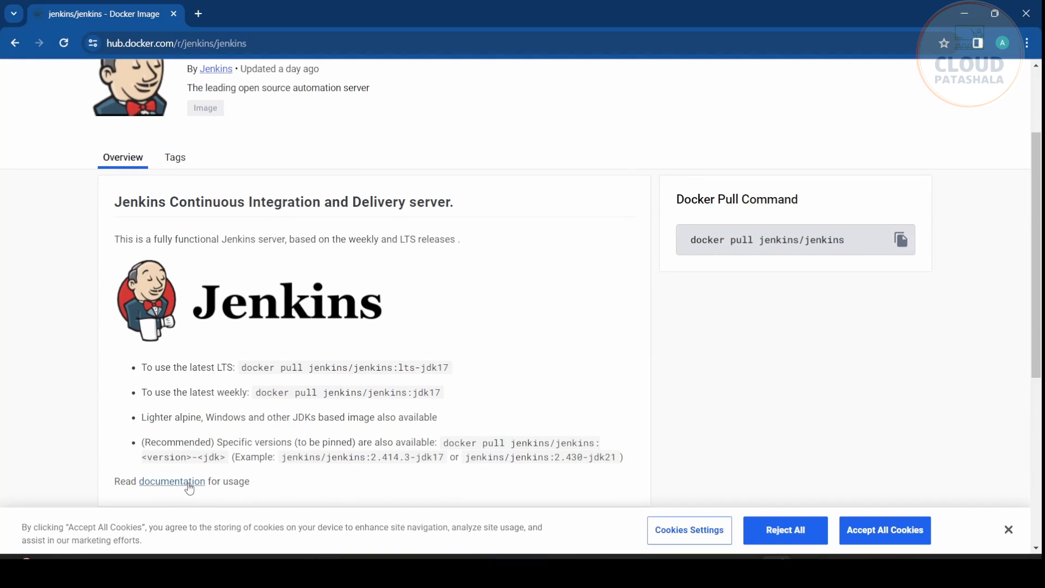
click(172, 481)
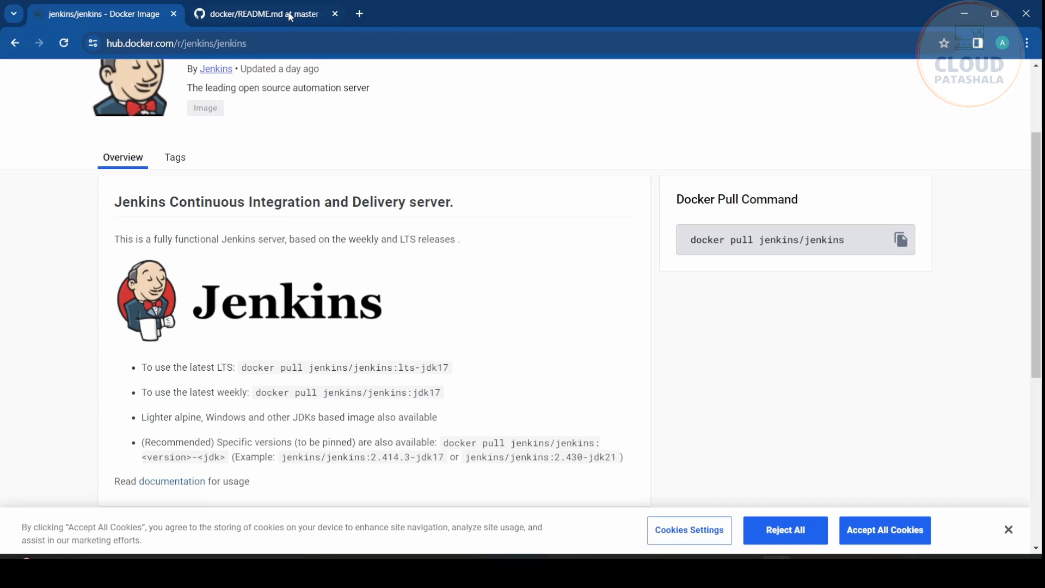
mouse_move(290, 14)
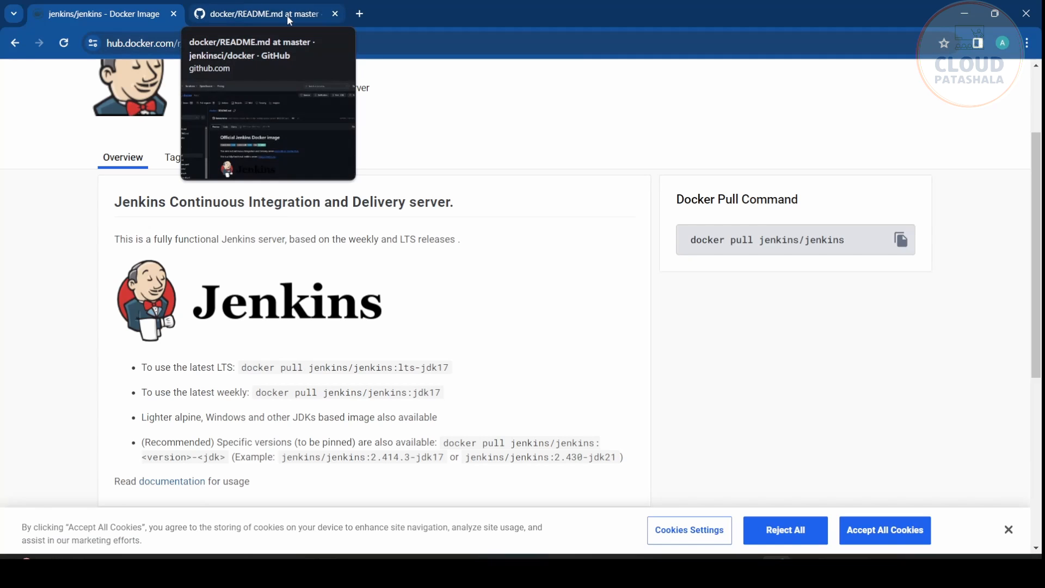
Switch to the jenkinsci/docker README tab on GitHub and scroll through it.
click(264, 14)
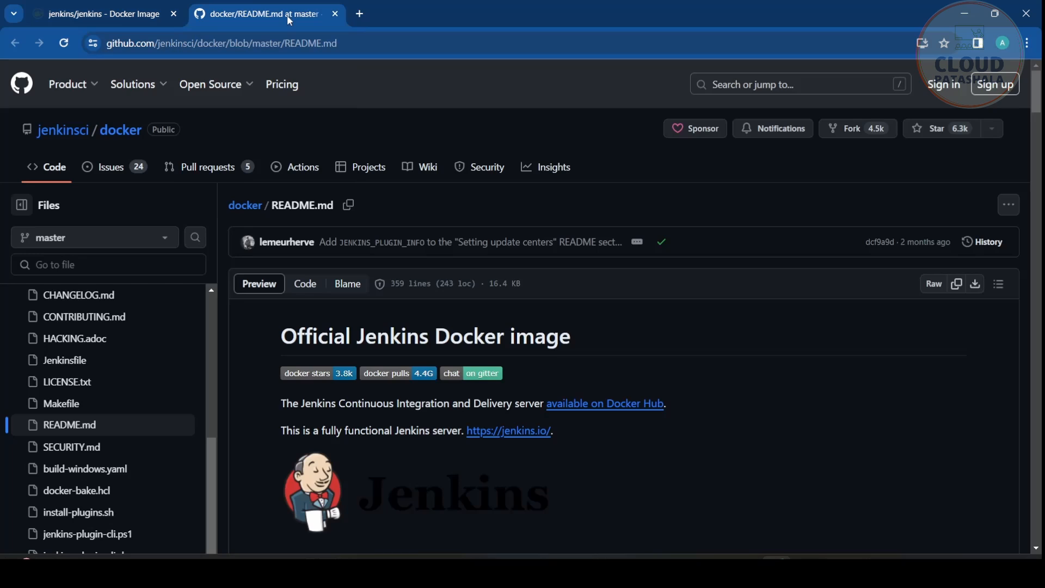
scroll(down, 3)
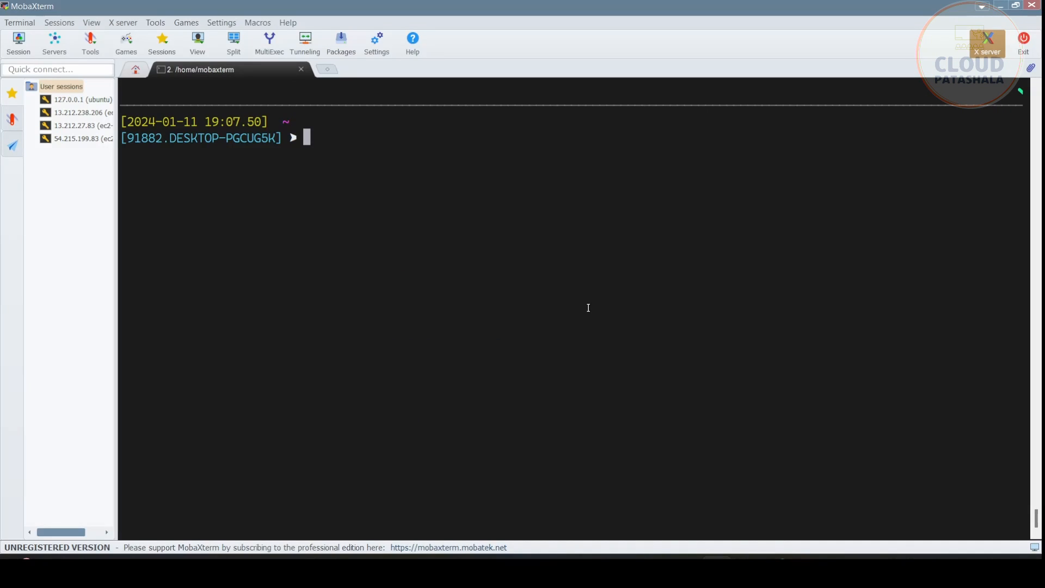
text(docker ru)
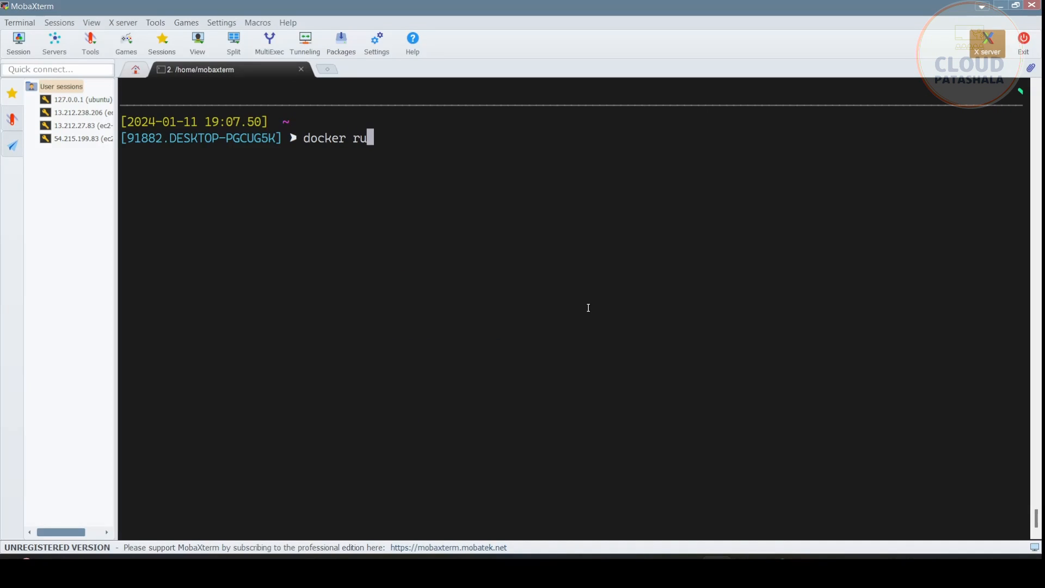
text(n)
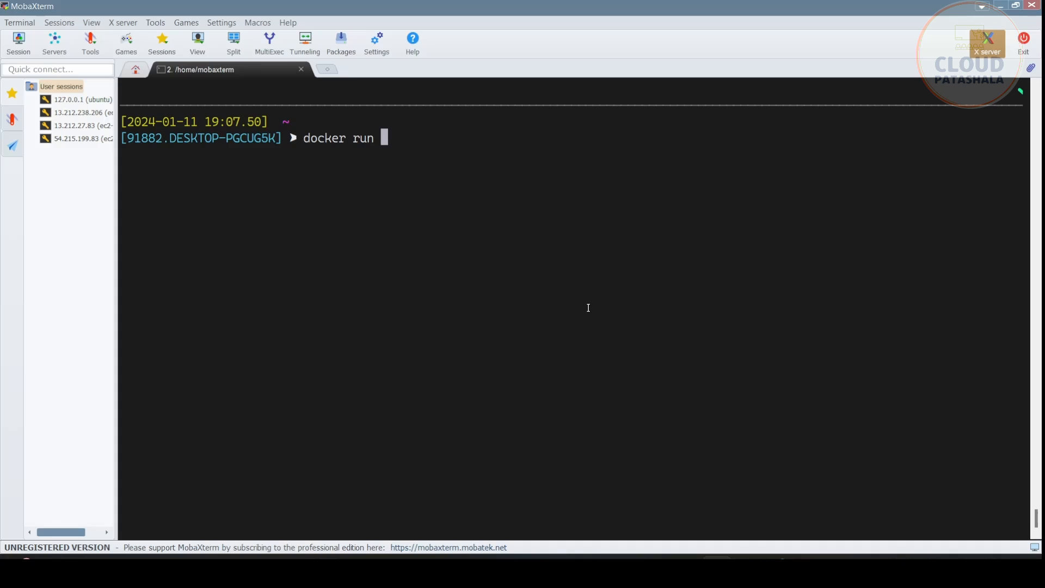
text(-d -p)
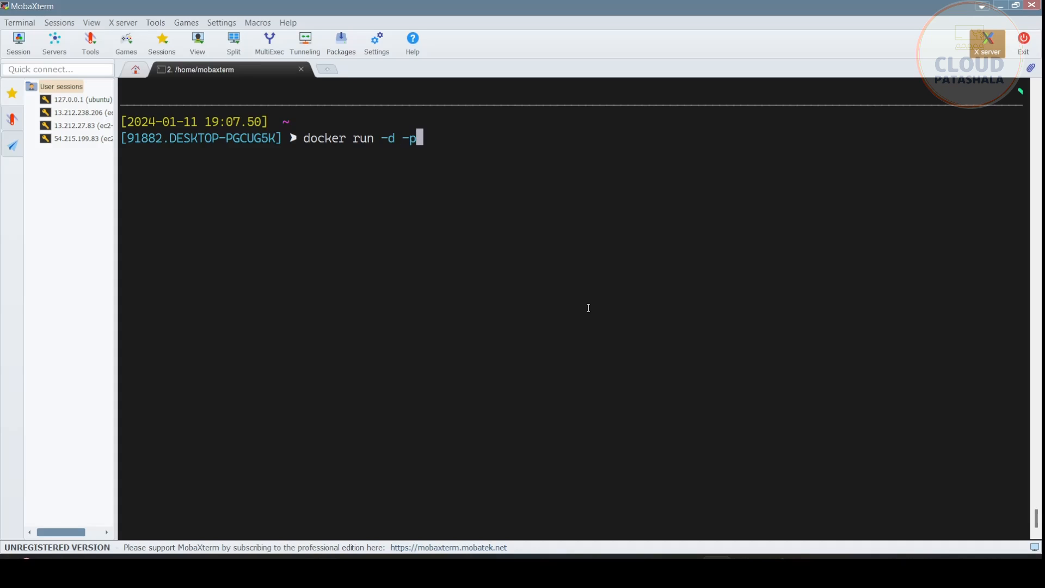
text(9090)
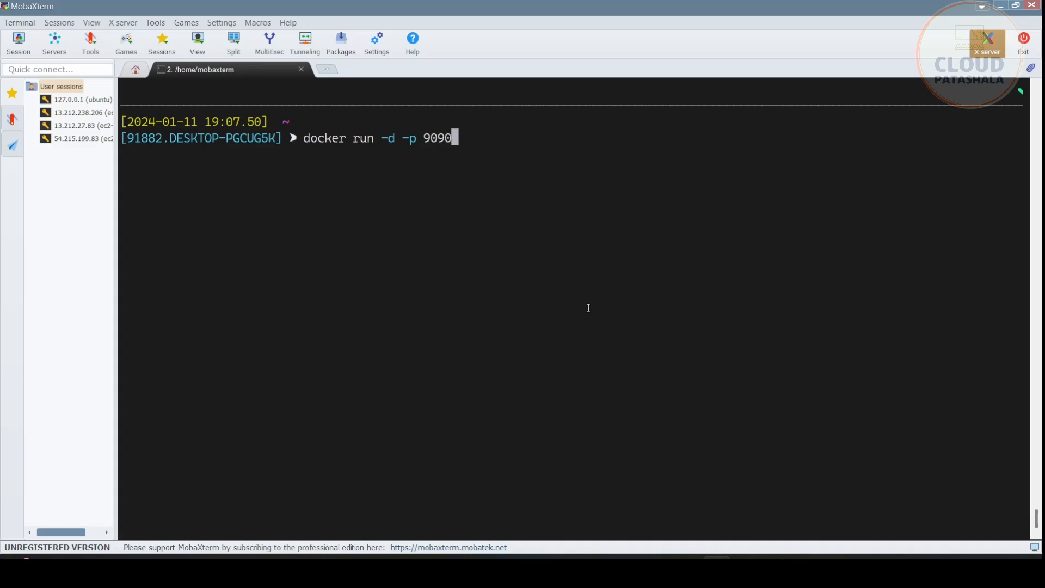
text(:)
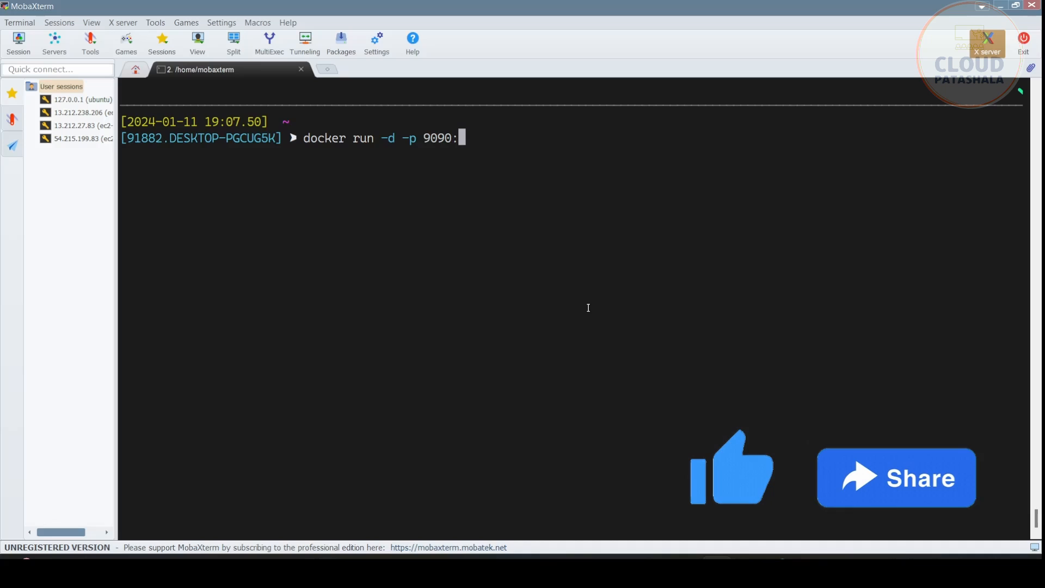
text(8080)
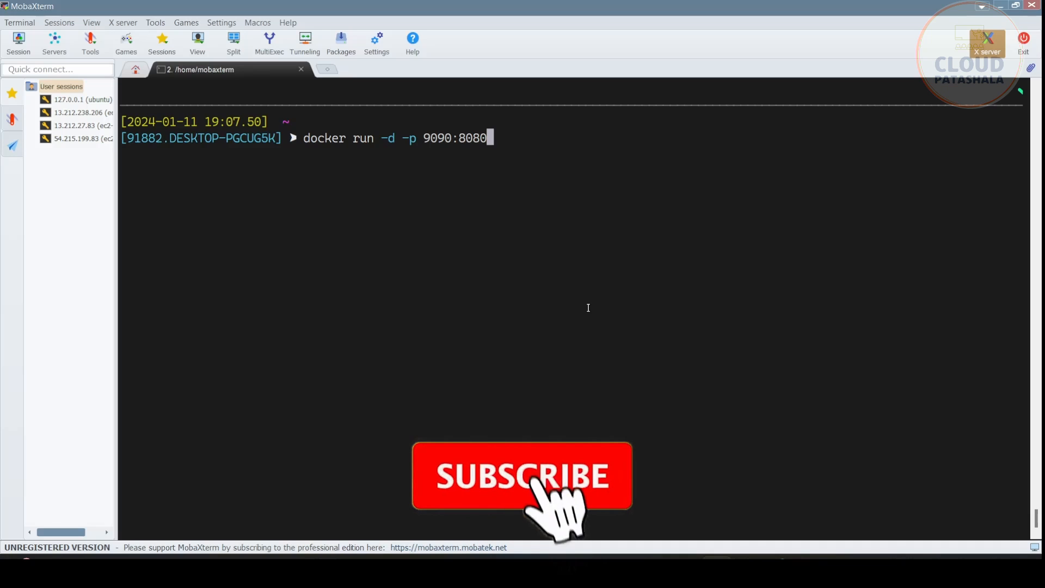
click(522, 475)
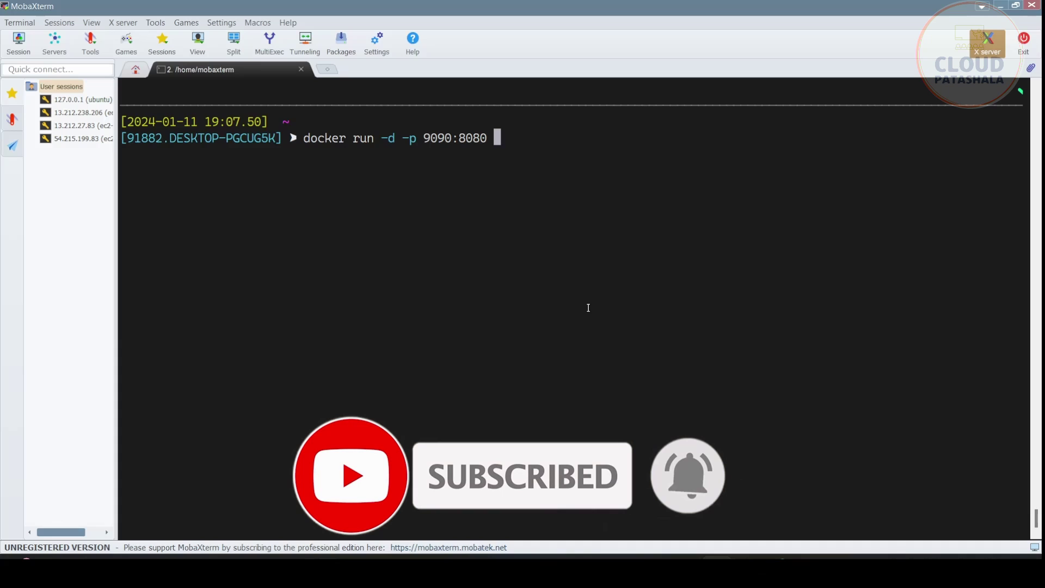
text(-v)
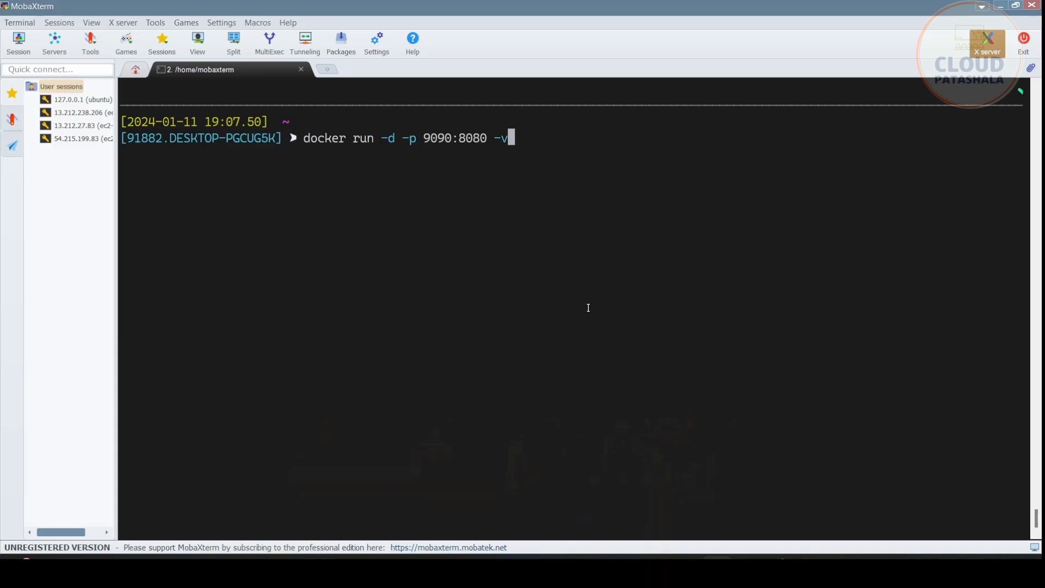
key(ctrl+c)
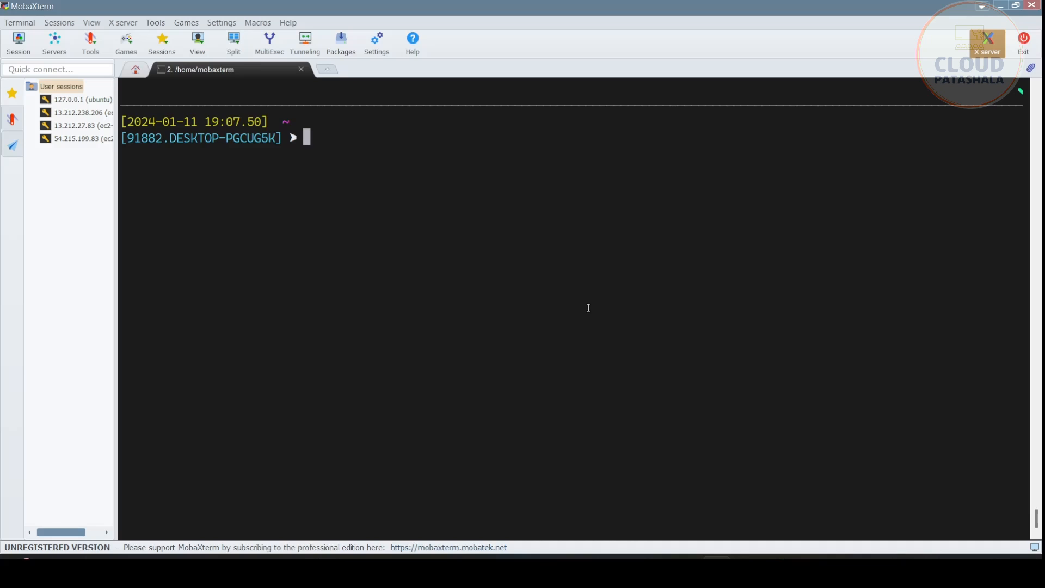
Enter 'docker volume create jenkins-home' in the MobaXterm terminal.
text(docker vol)
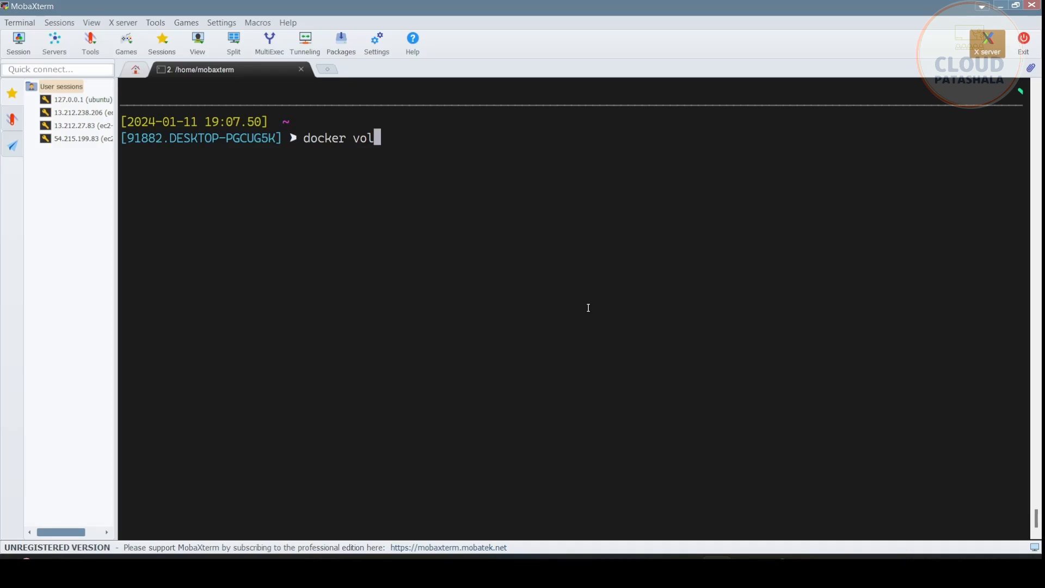
text(ume crea)
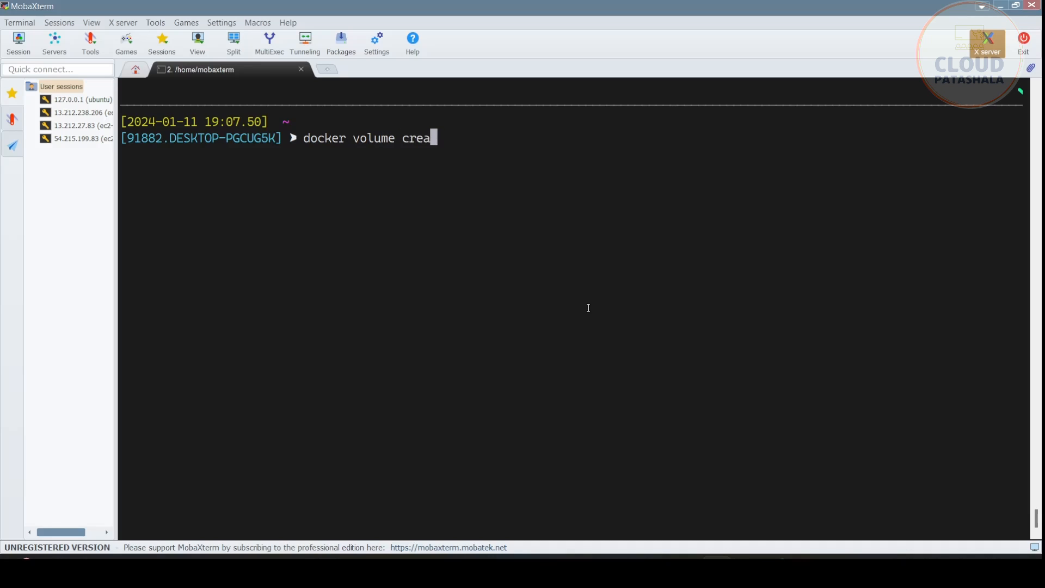
text(te jenkins-home)
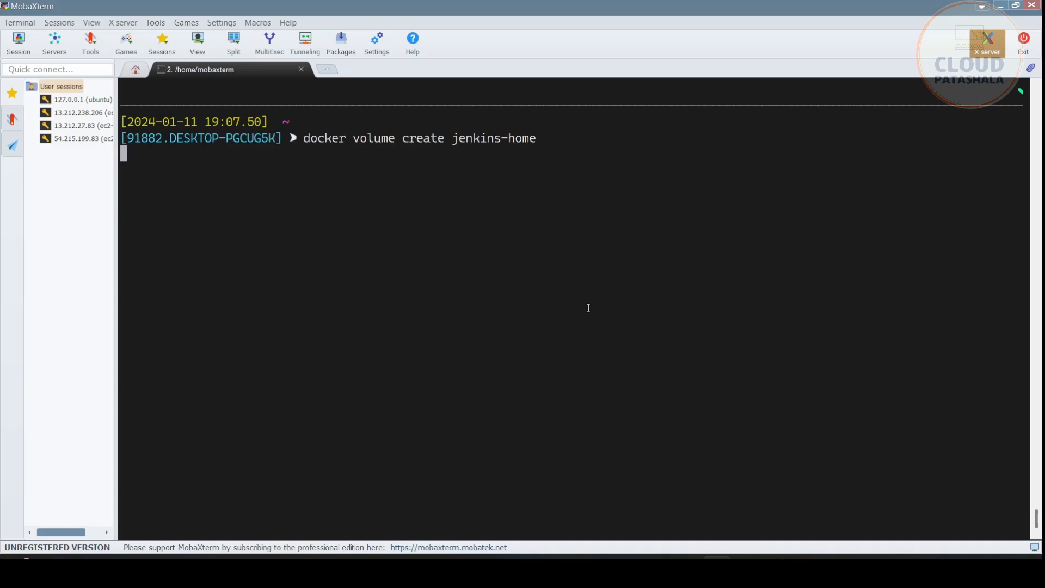
Start a detached docker run command publishing host port 9090 to container port 8080.
text(docker)
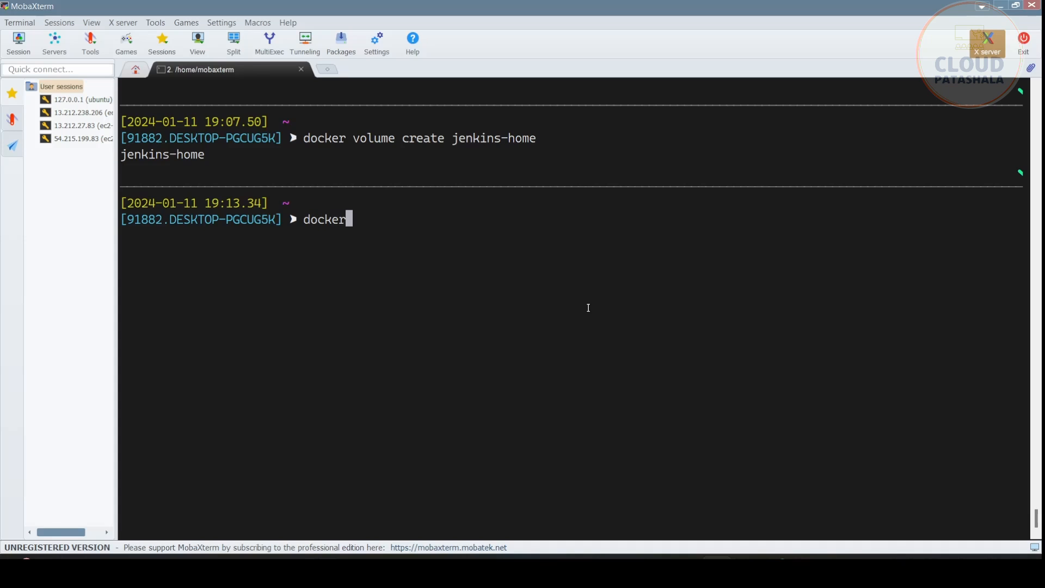
text(run -d -)
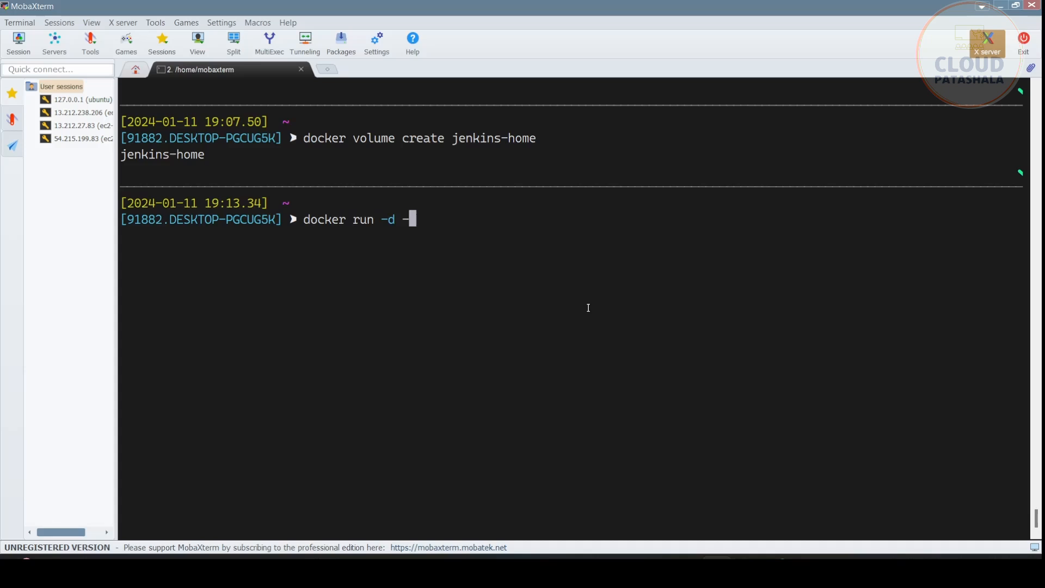
text(p 9090:)
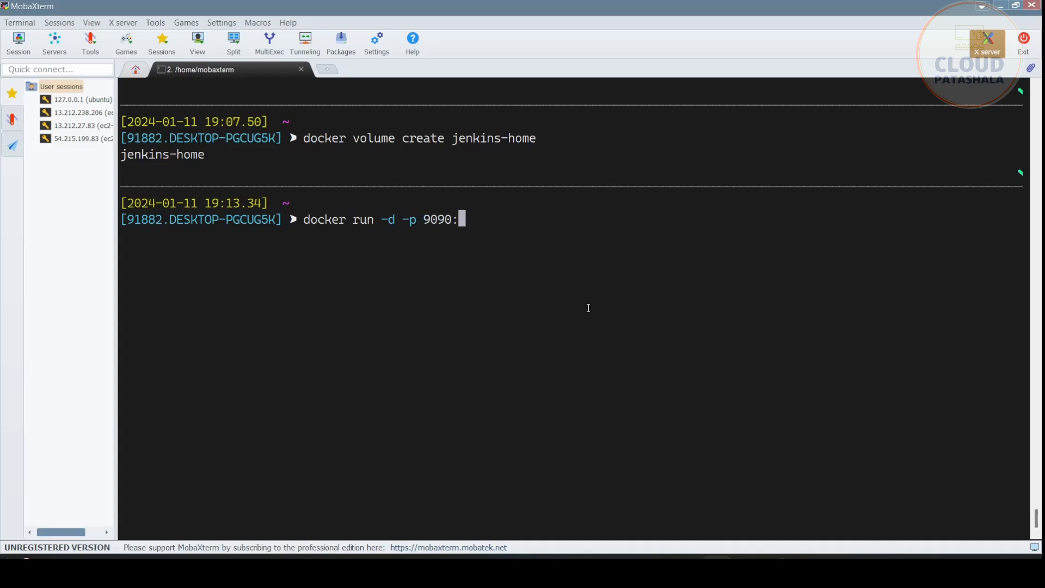
text(8080 -v)
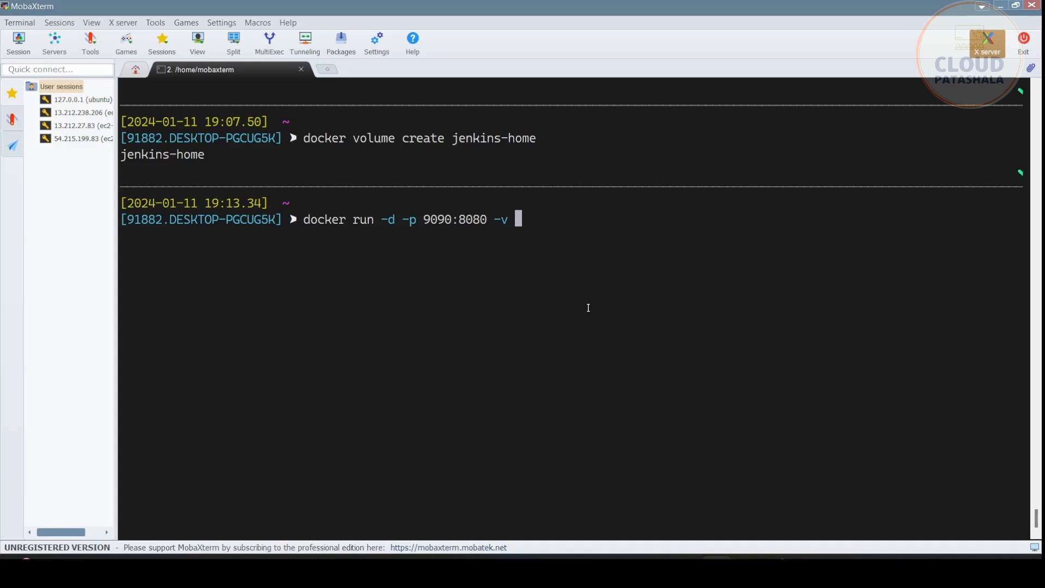
Add the jenkins-home:/var/jenkins_home volume mount and select the README's restart option.
double_click(493, 138)
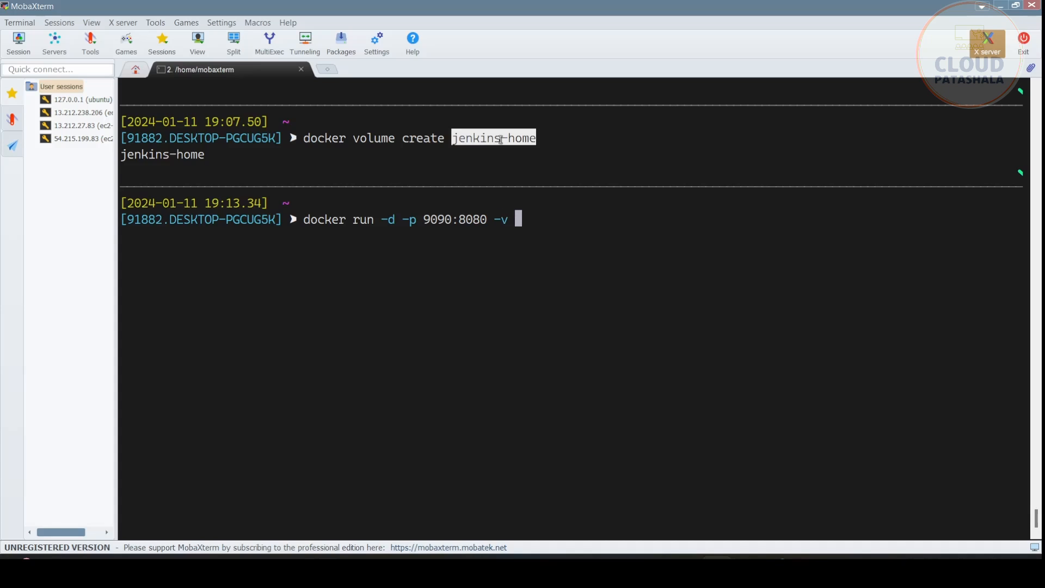
text(jenkins-home:/)
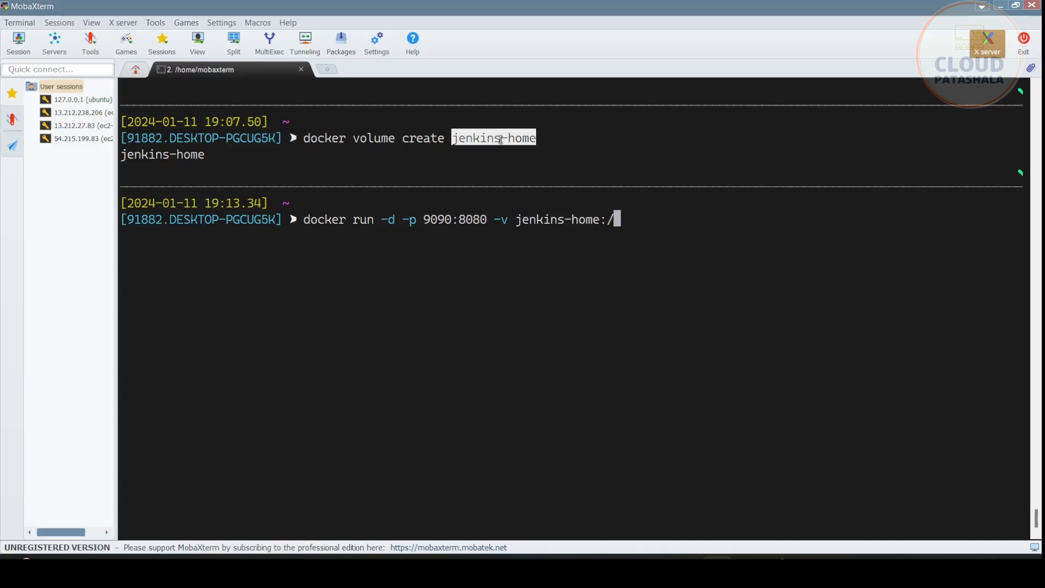
text(var/jenkin)
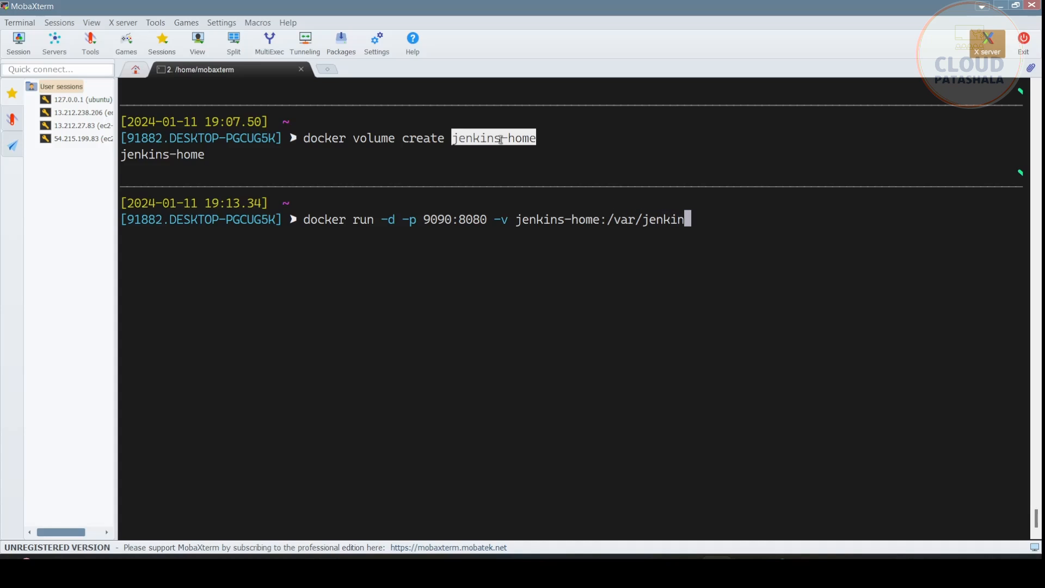
text(s_home)
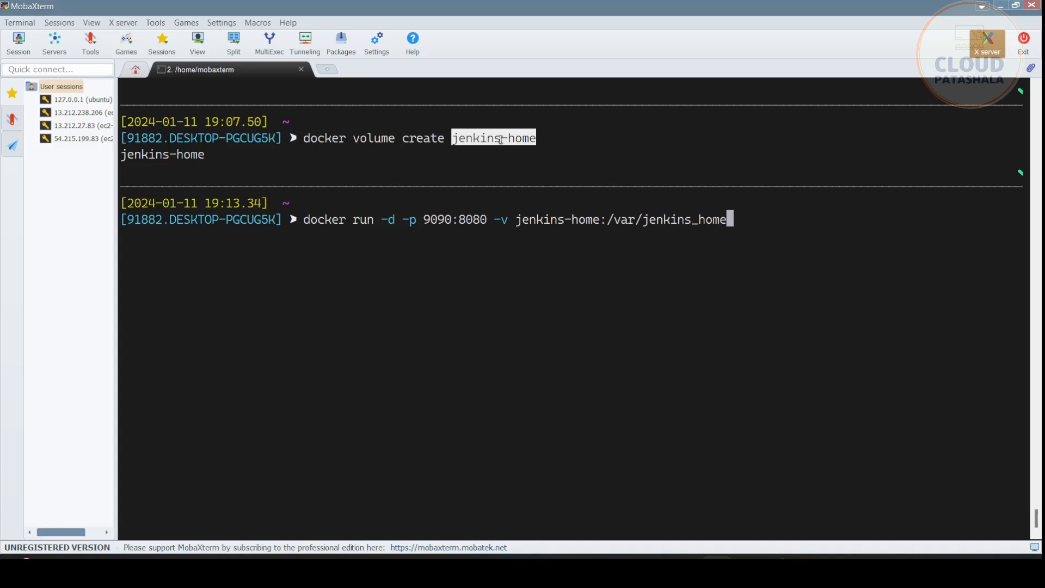
mouse_move(519, 224)
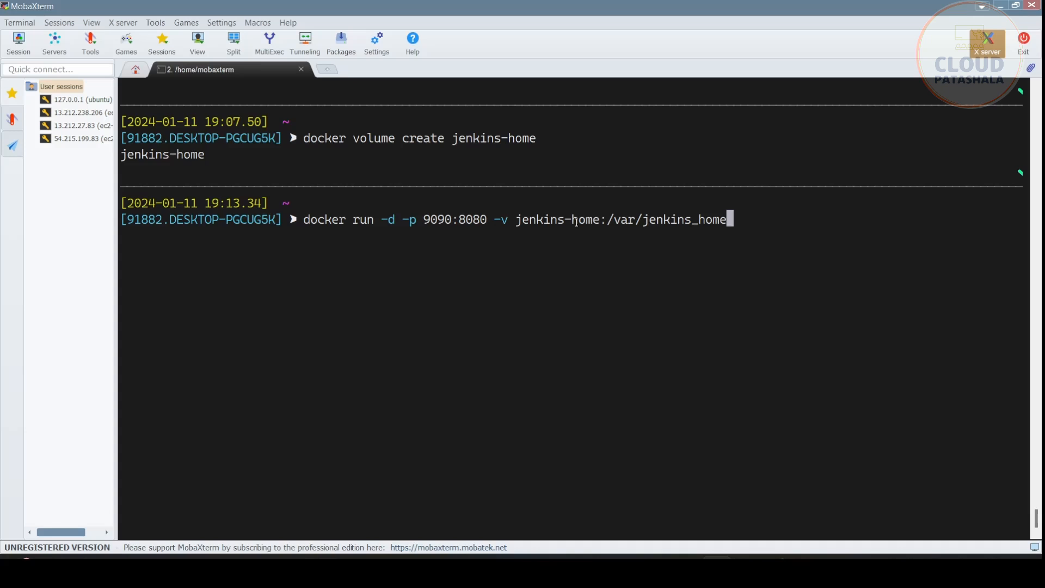
text(" ")
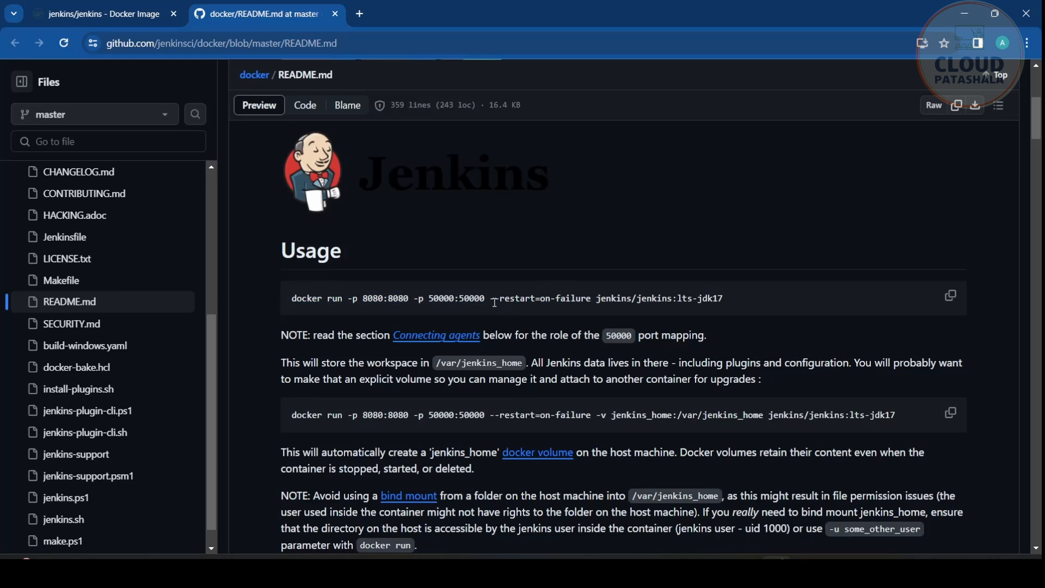
drag(490, 297, 591, 298)
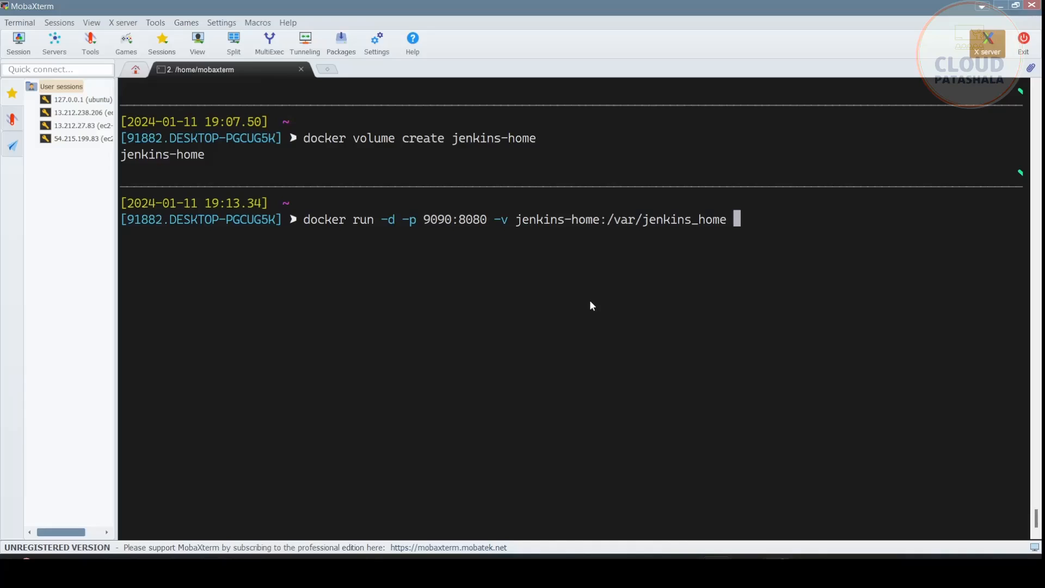
Append '--restart=on-failure' and the jenkins/jenkins:lts image to the docker run command.
text(--restart=on-failure jenkins/jenkin)
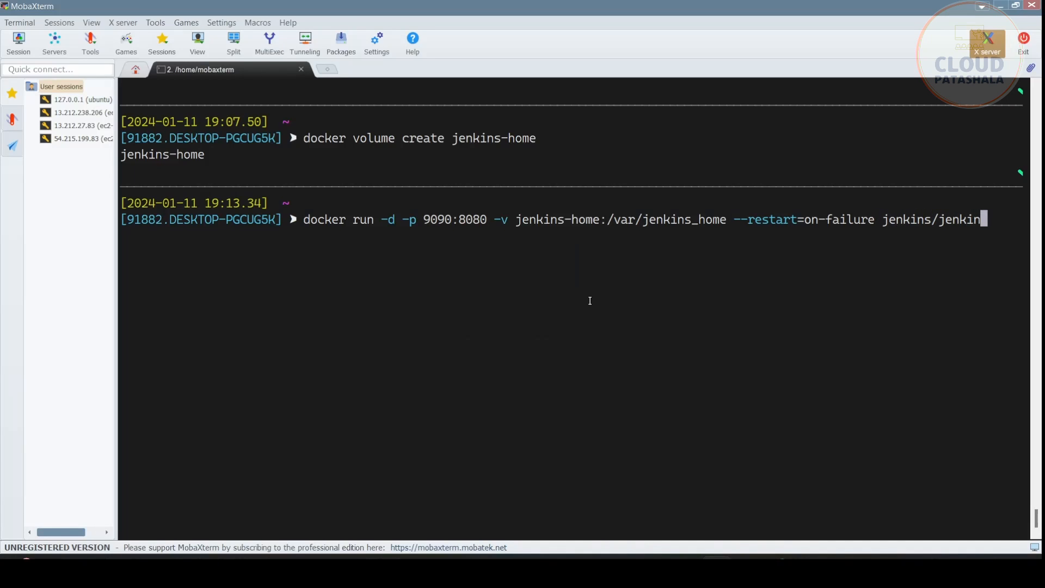
text(:)
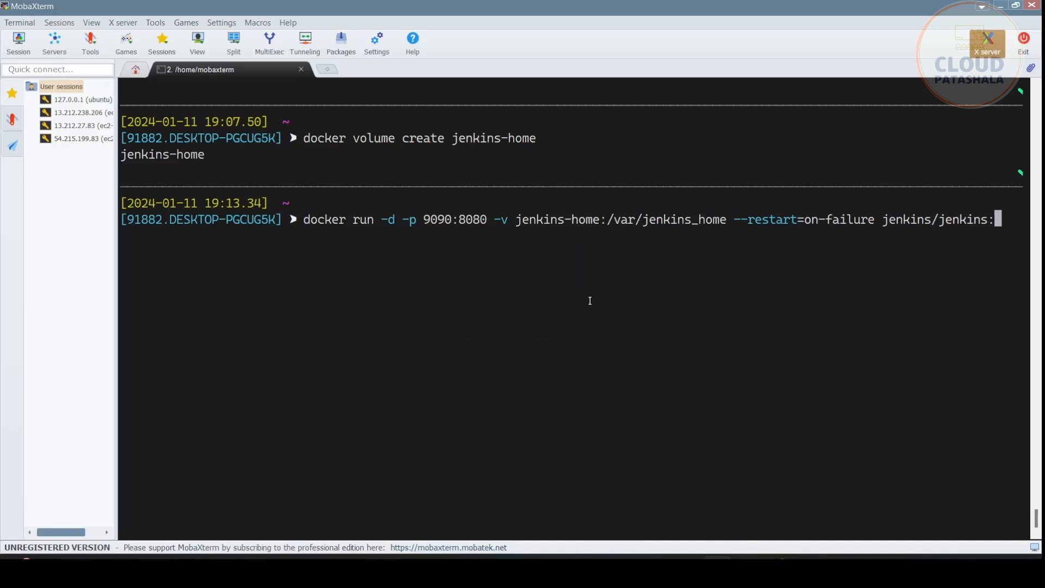
text(lts)
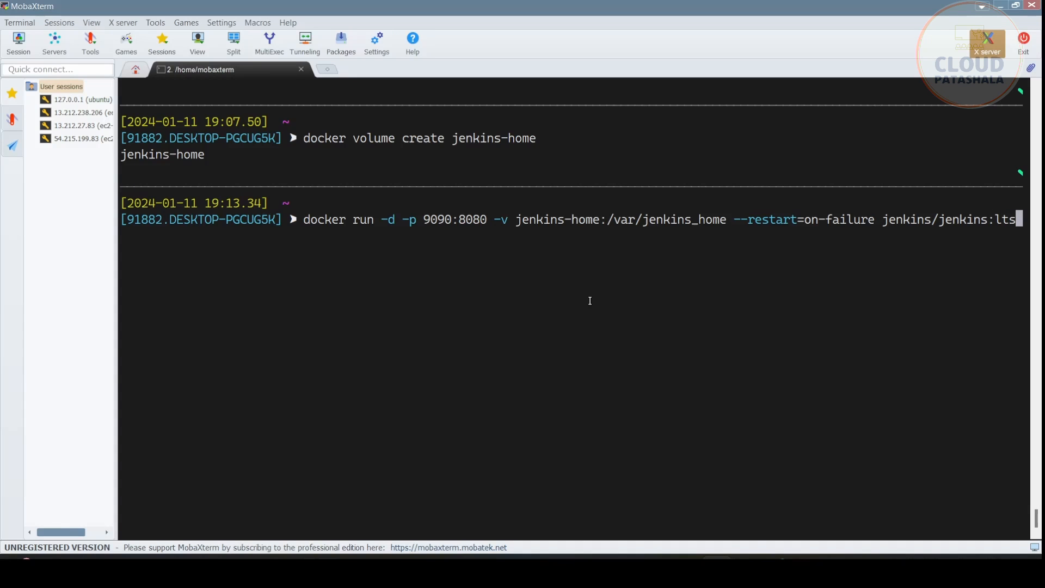
key(Alt+Tab)
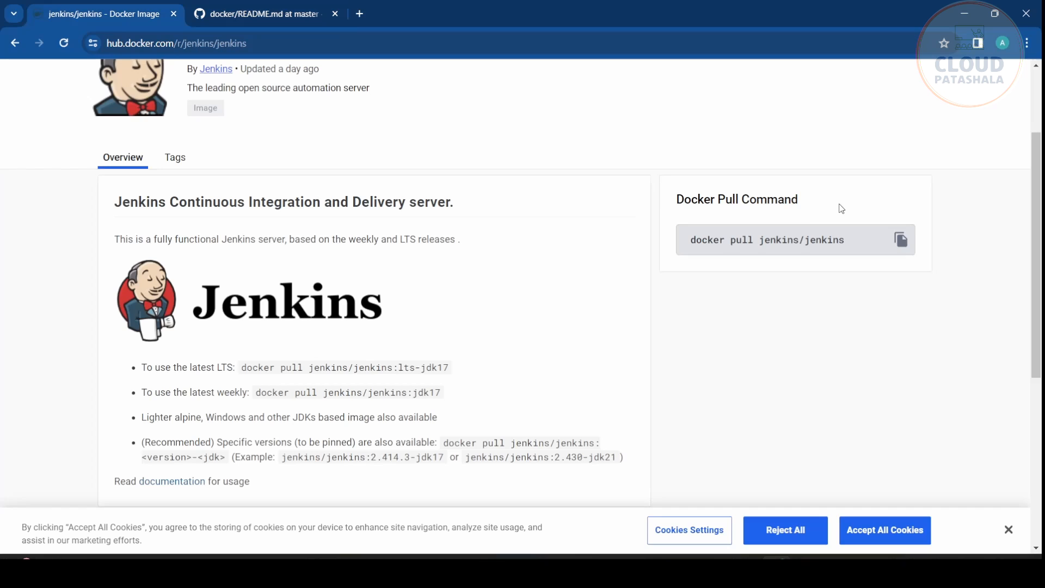
double_click(801, 239)
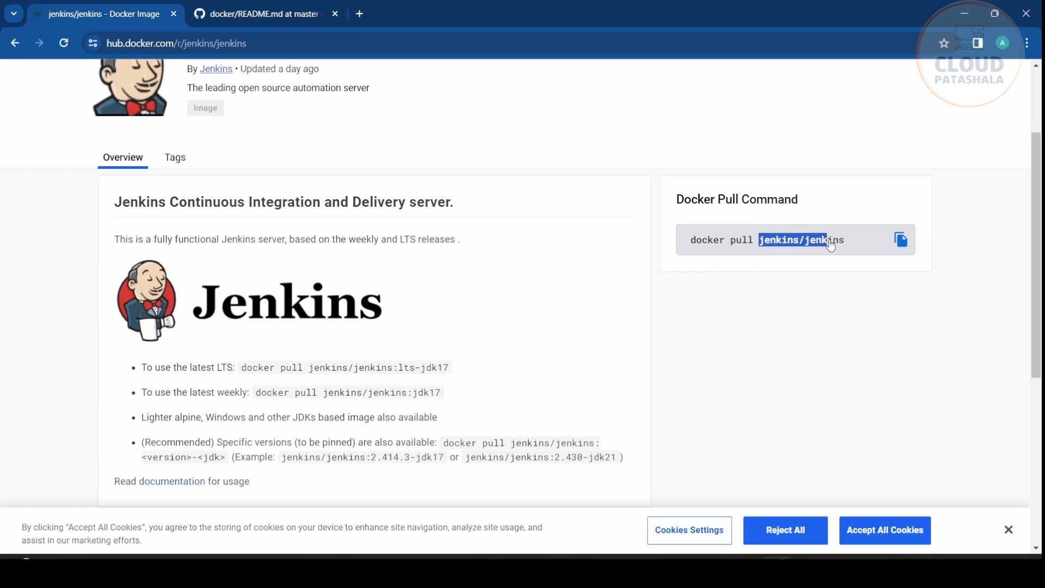
click(900, 239)
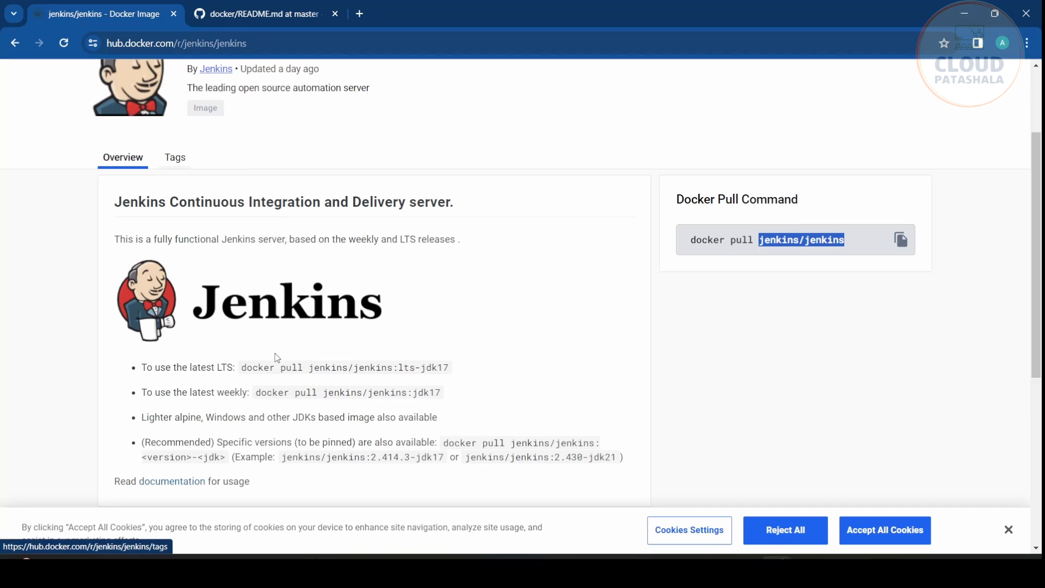
mouse_move(310, 361)
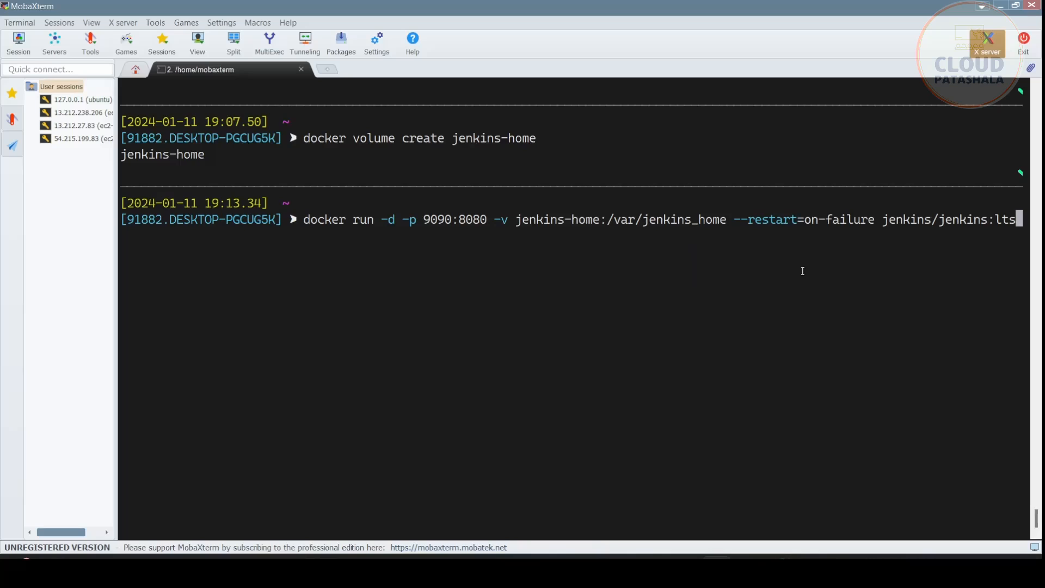
Drop the :lts tag and run the container from the jenkins/jenkins image.
key(Backspace)
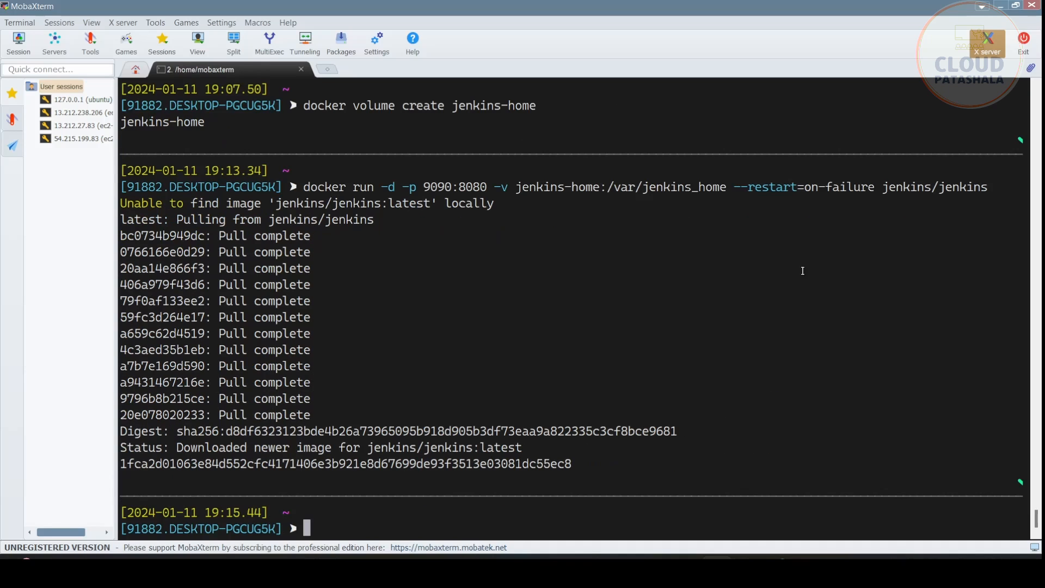
mouse_move(591, 381)
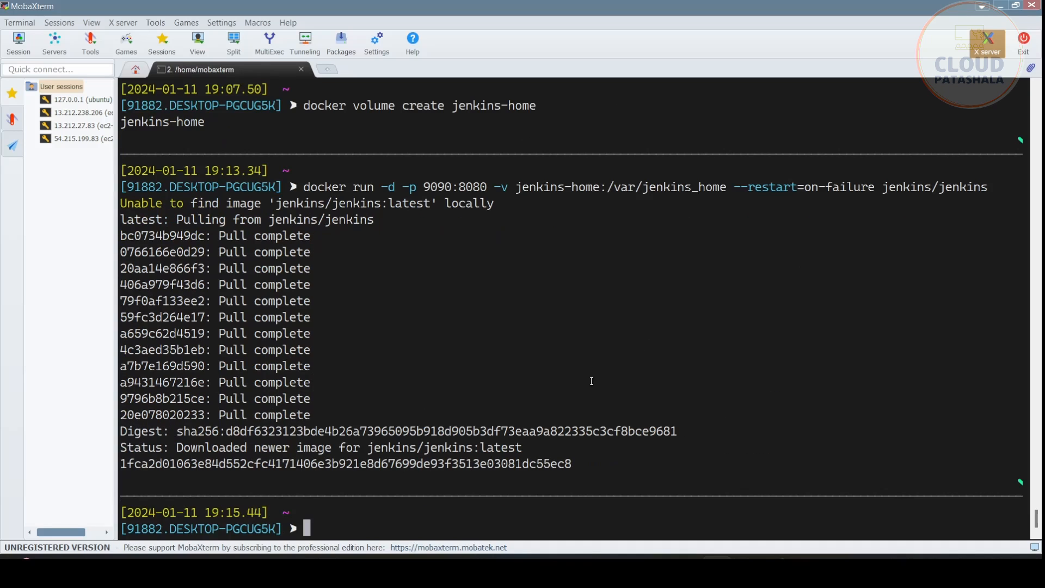
mouse_move(562, 438)
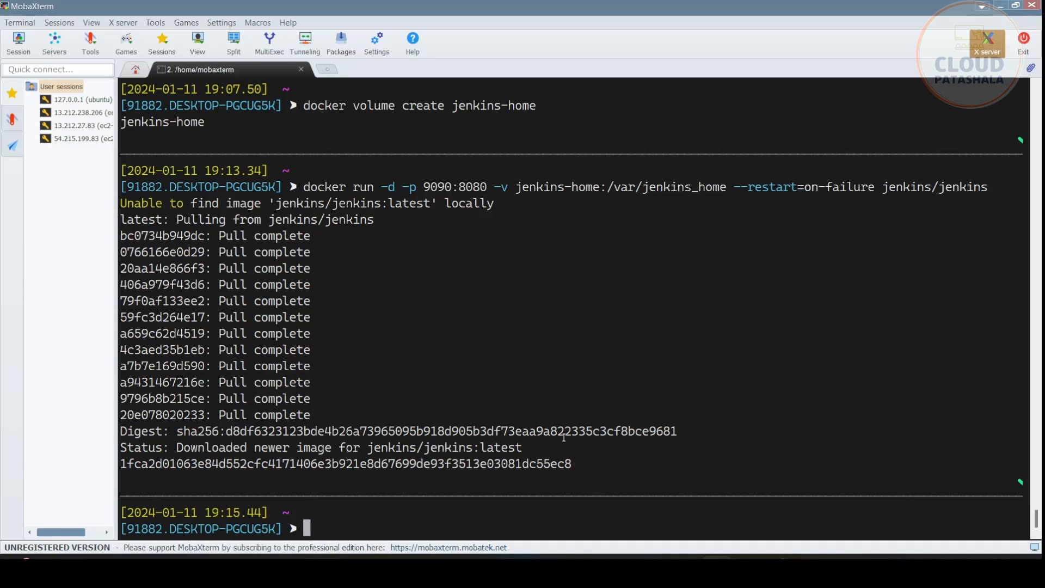
Run 'docker ps' and select the running Jenkins container's ID.
text(docker ps)
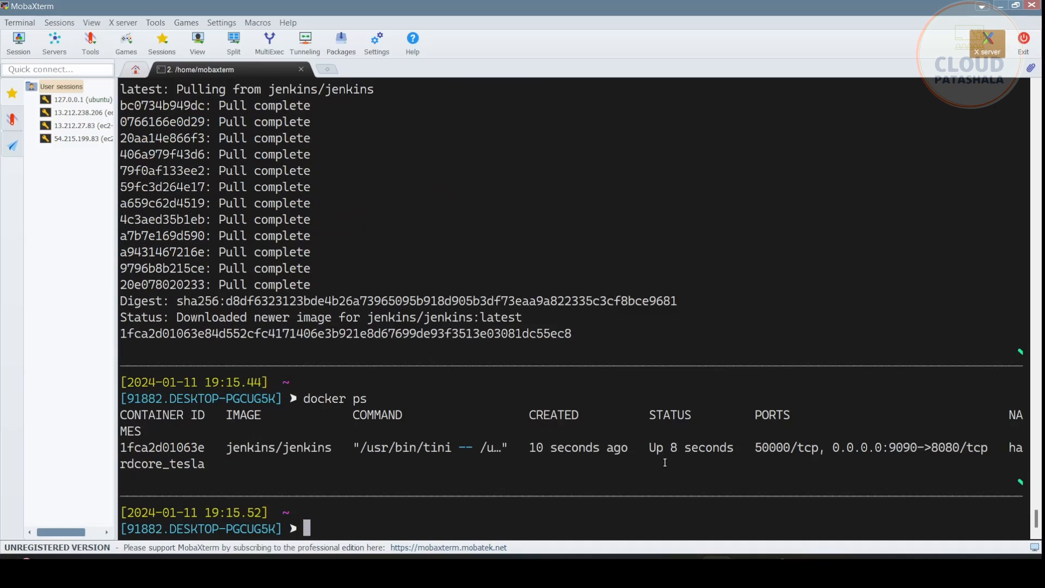
mouse_move(336, 433)
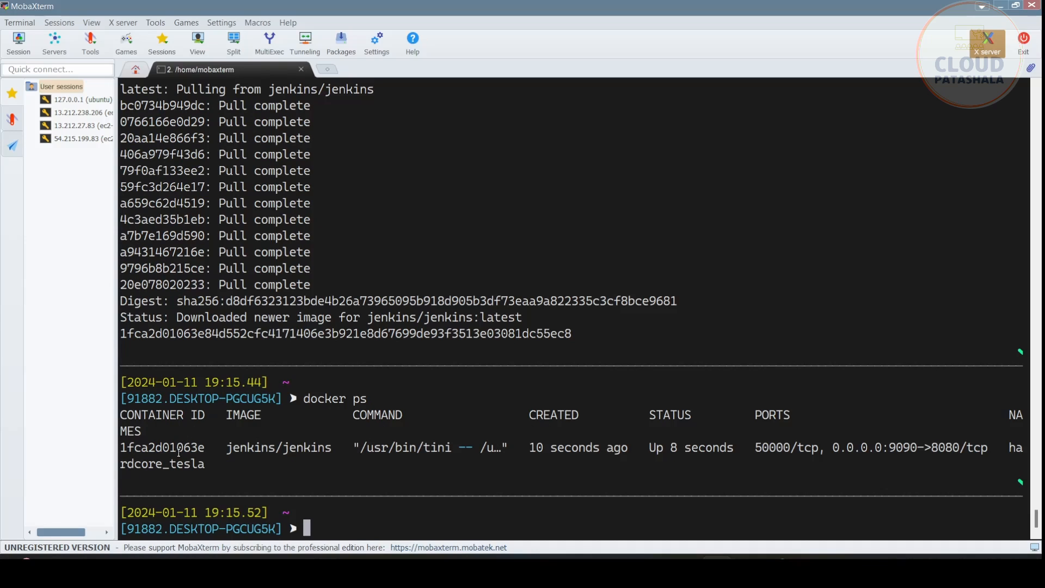
double_click(161, 447)
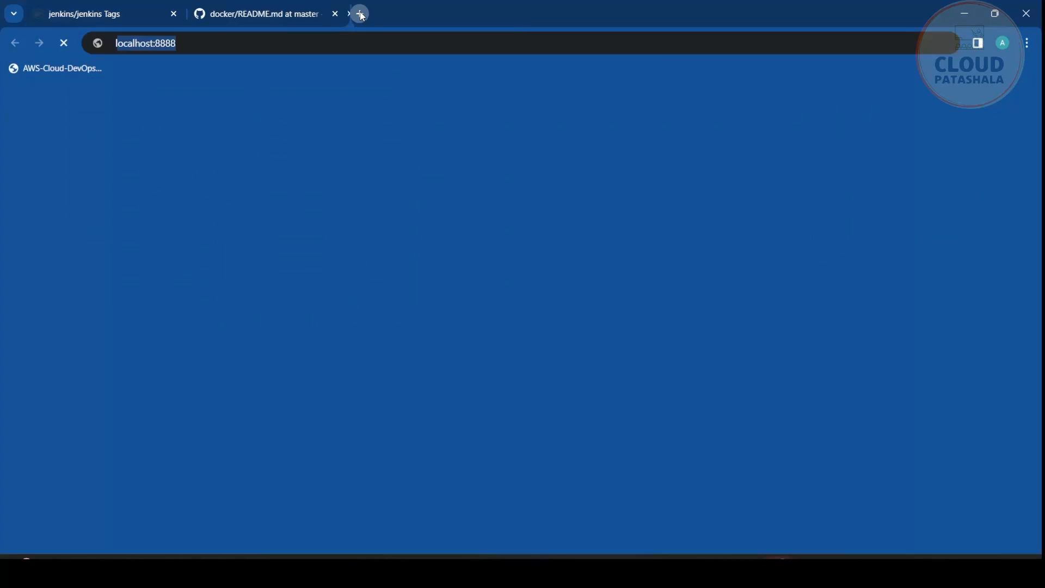
Browse to localhost:9090 and select the initialAdminPassword file path on Unlock Jenkins.
text(localhost:8)
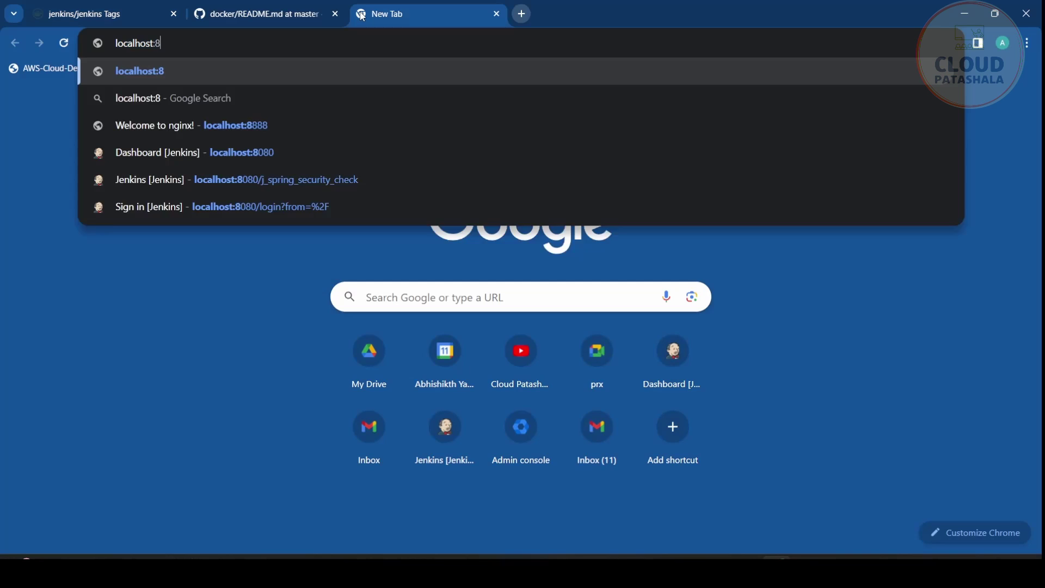
text(localhost:9090/login?from=%2F)
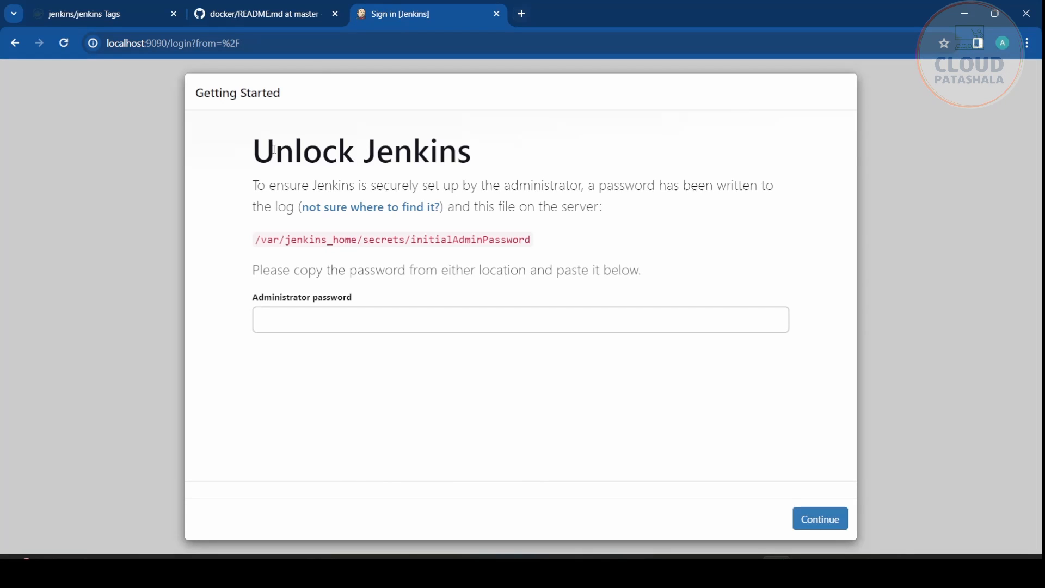
double_click(266, 239)
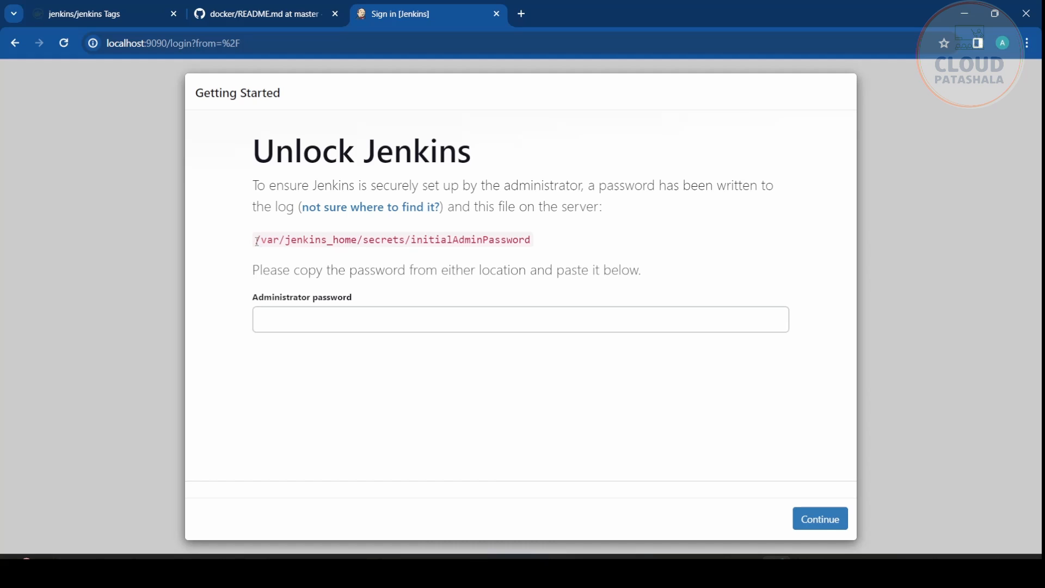
drag(254, 239, 494, 239)
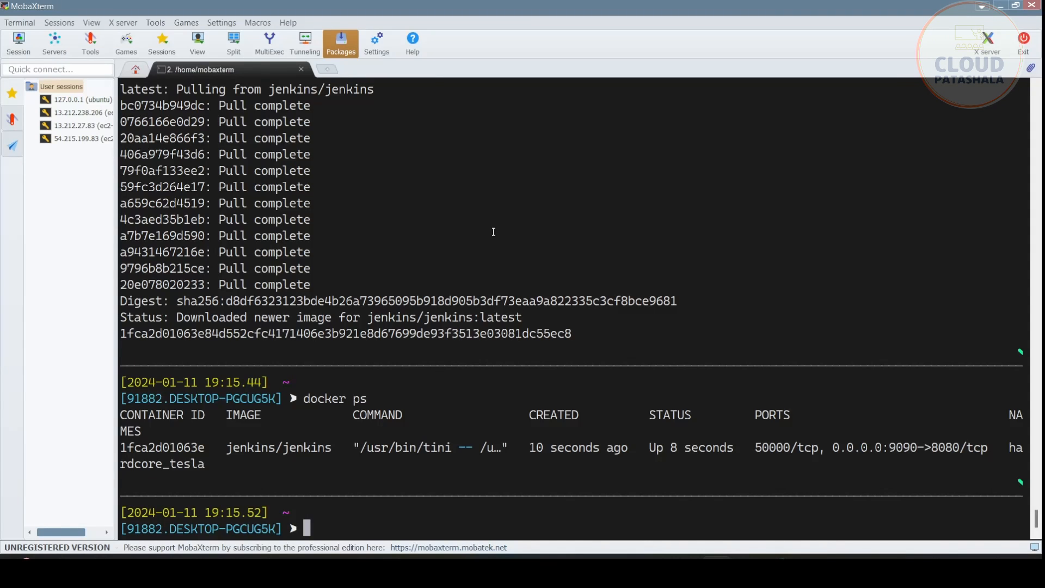
Cat /var/jenkins_home/secrets/initialAdminPassword via docker exec on 1fca2d01063e and copy the password.
text(docker)
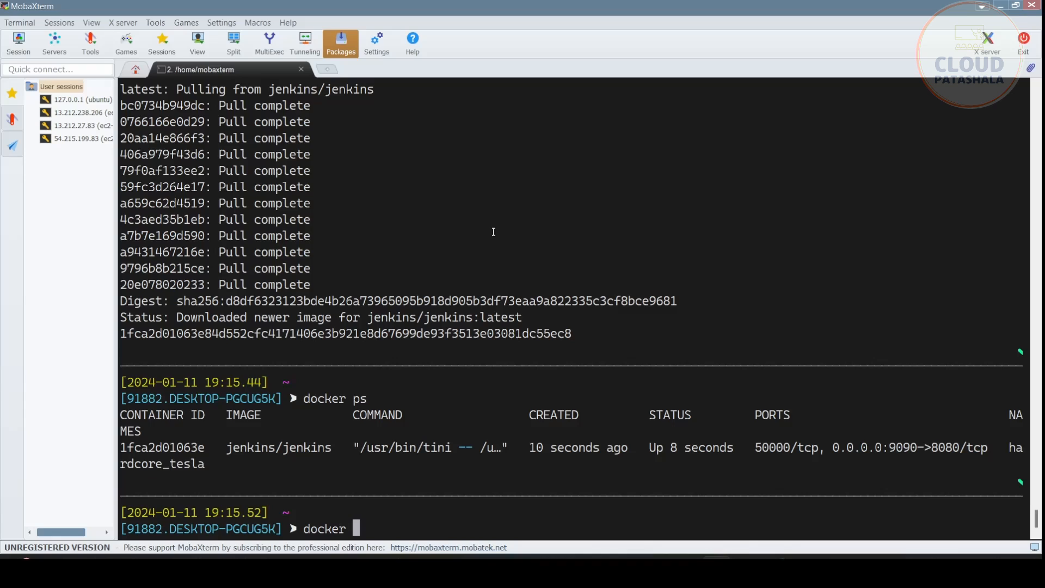
text(exec)
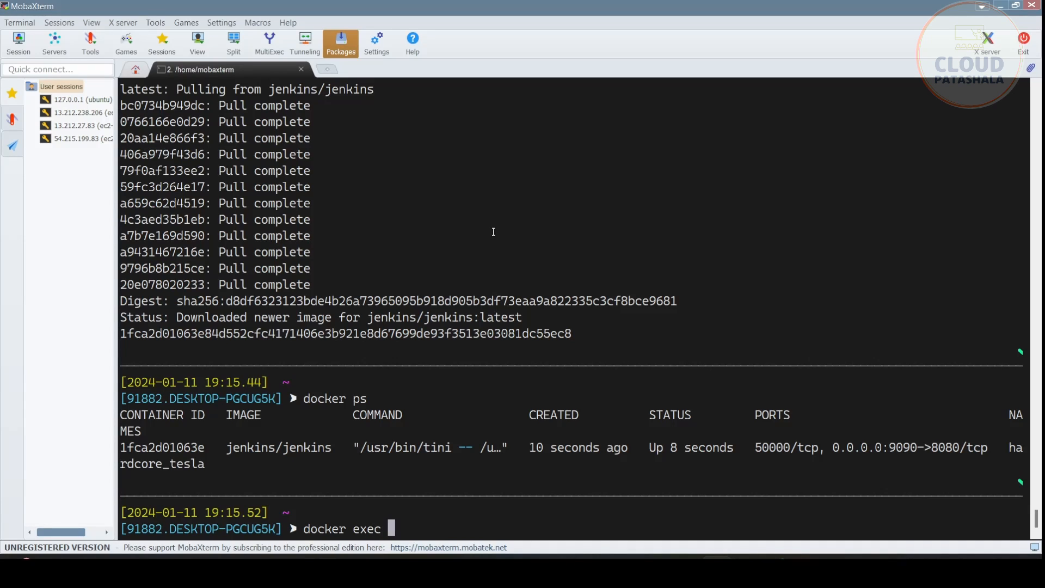
double_click(162, 448)
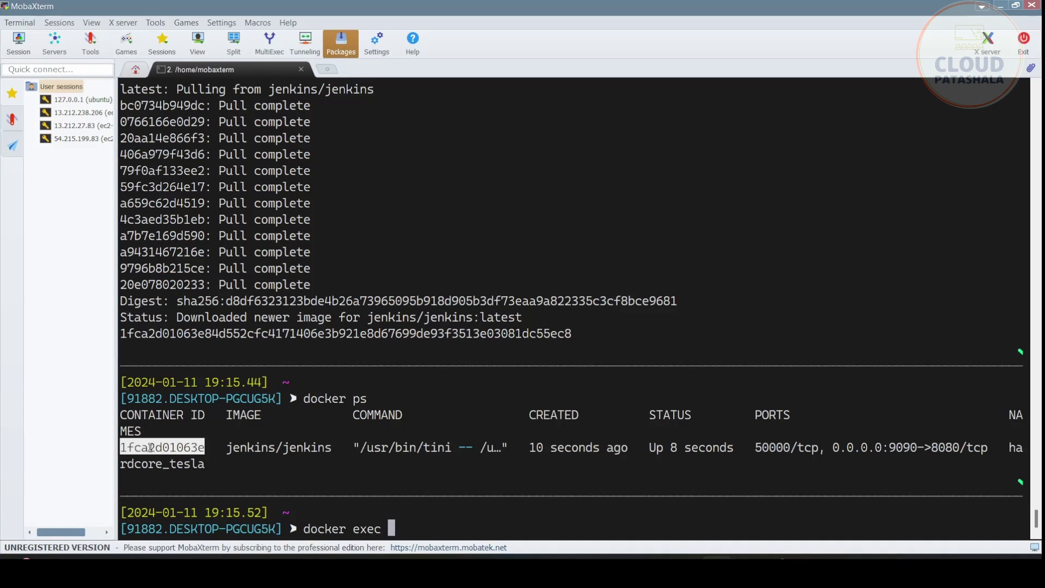
text(1fca2d01063e cat)
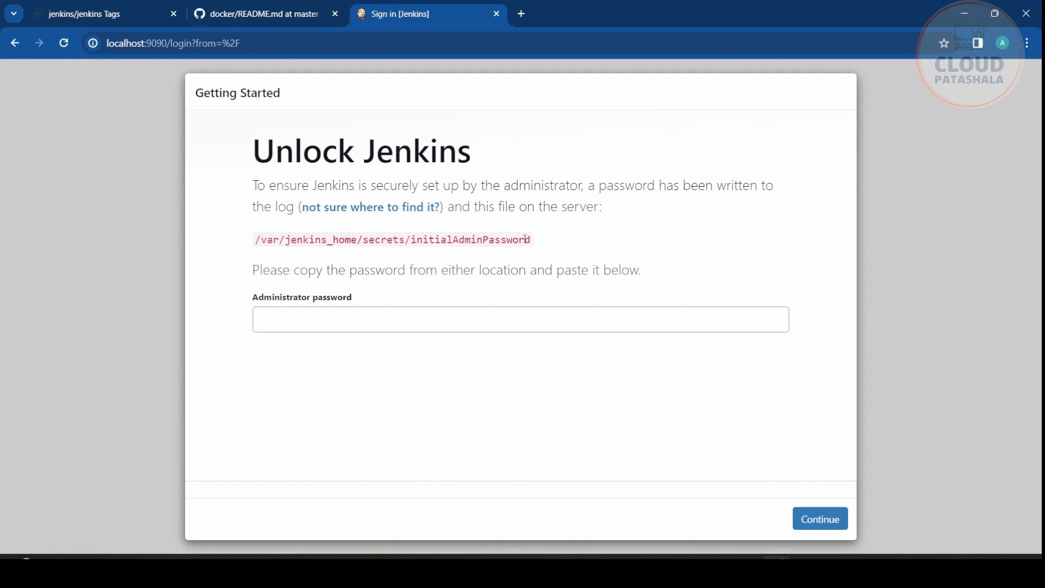
double_click(390, 239)
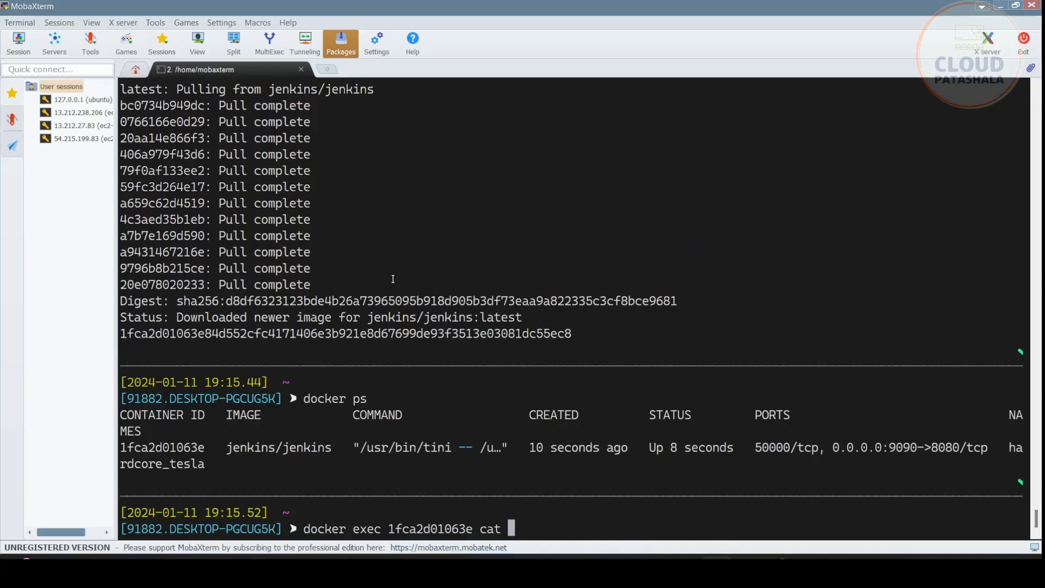
text(/var/jenkins_home/secrets/initialAdminPassword/var/jenkins_home/secrets/initialAdminPassword)
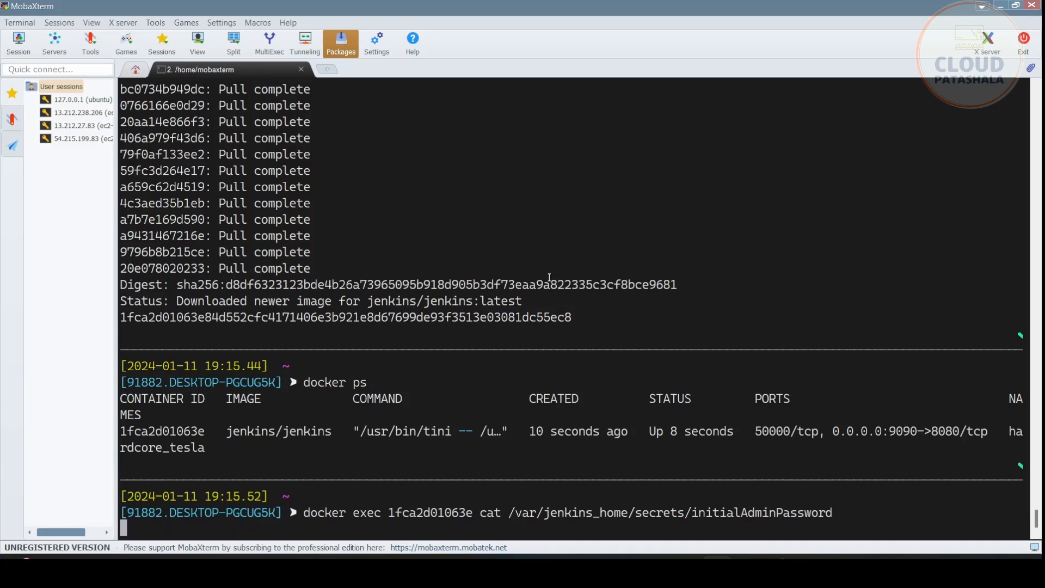
mouse_move(589, 505)
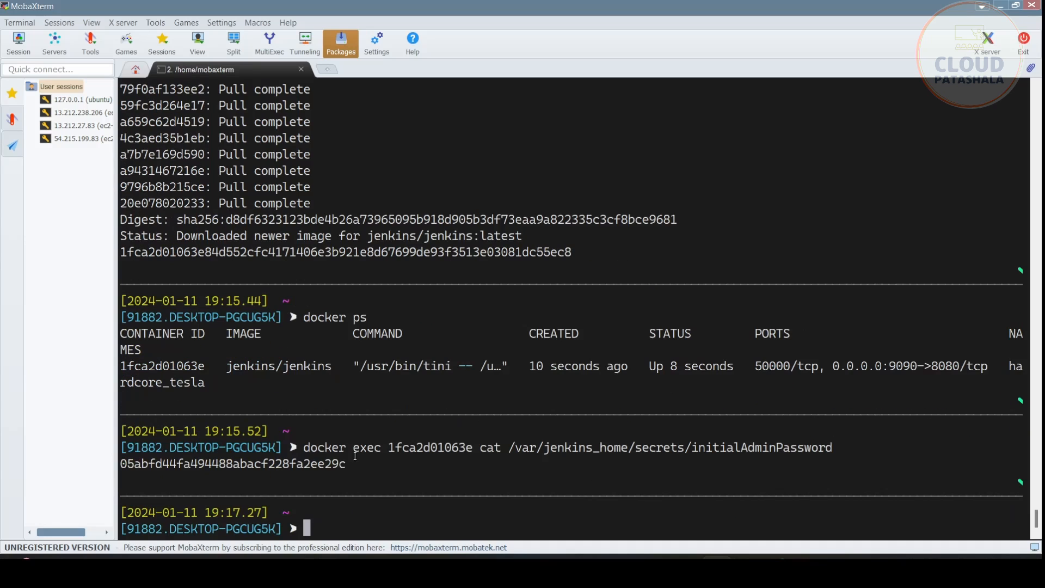
double_click(231, 464)
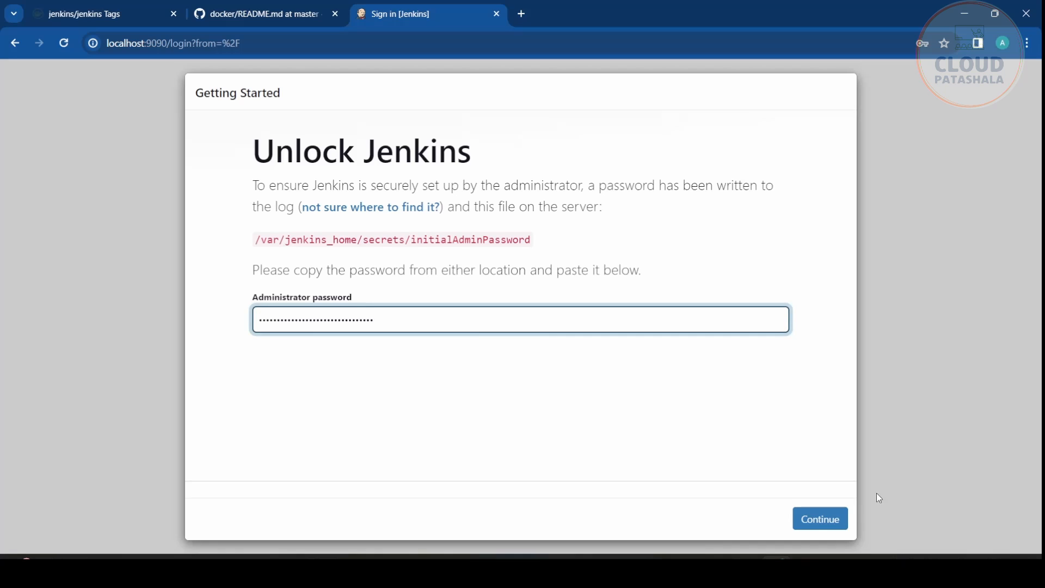
Submit the pasted initial admin password to unlock Jenkins.
click(820, 518)
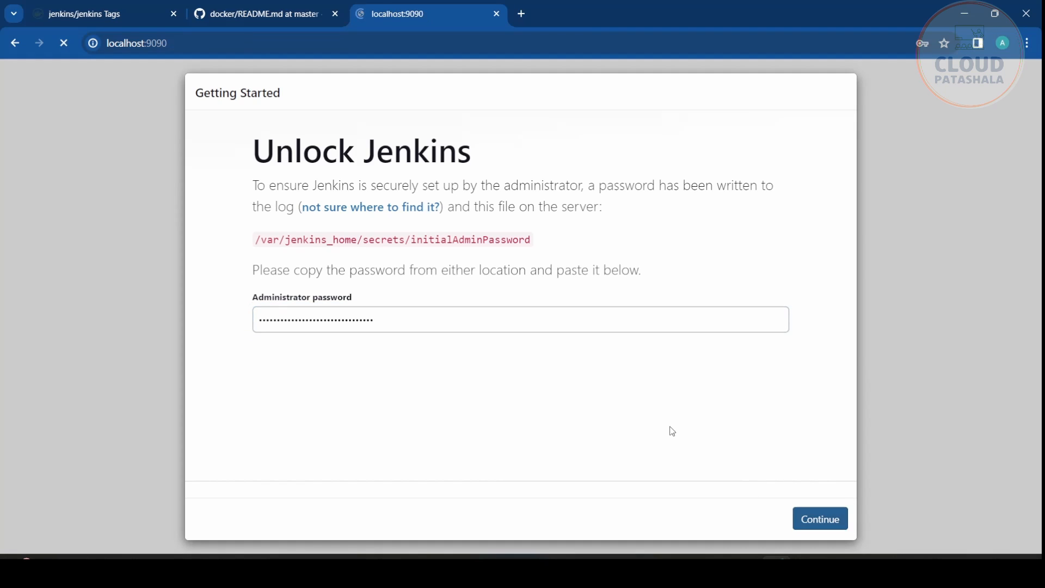
click(820, 518)
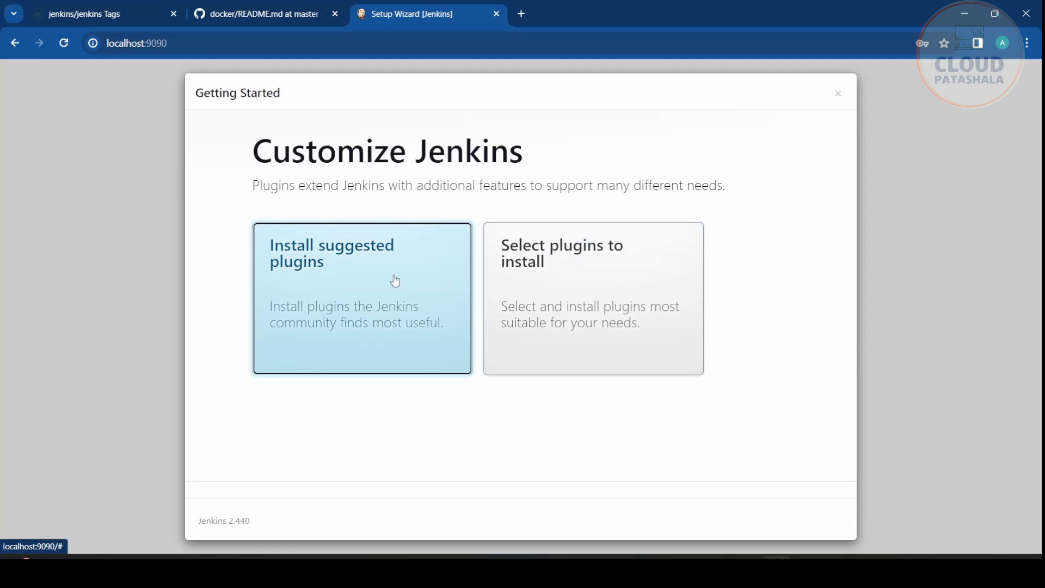
mouse_move(530, 269)
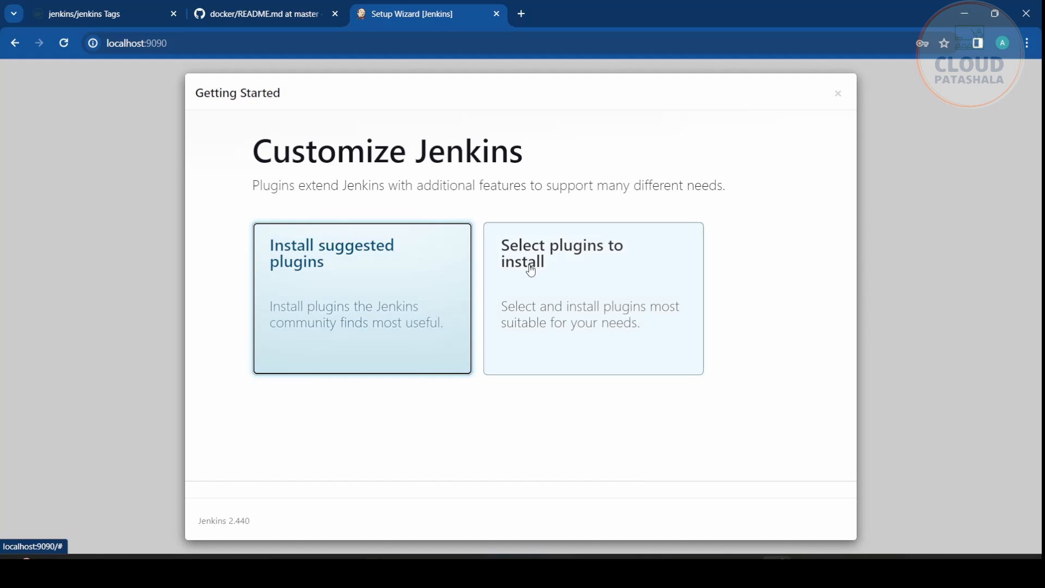
mouse_move(418, 288)
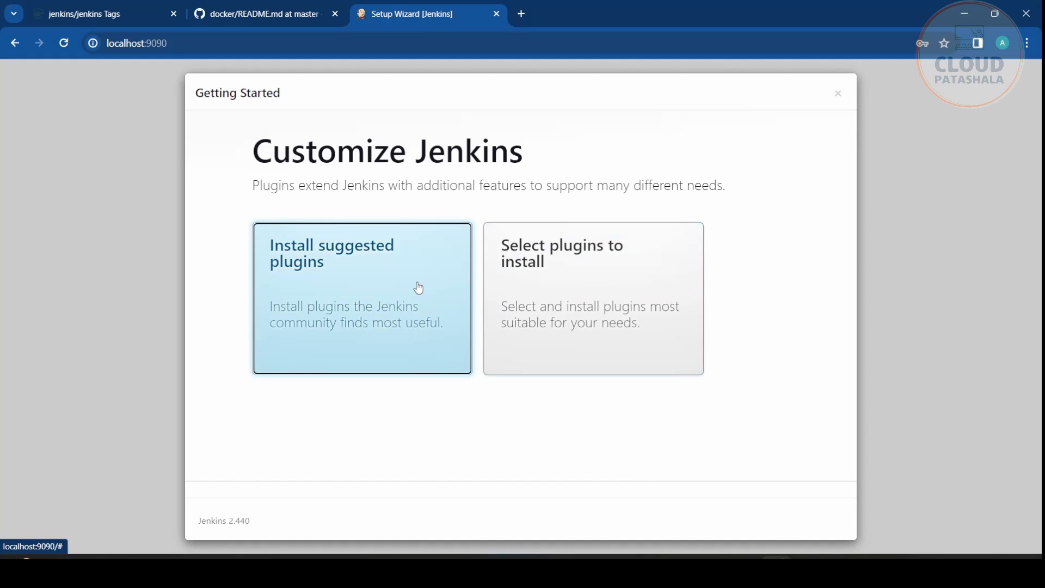
Choose Install suggested plugins and wait until the plugin installation finishes.
click(363, 298)
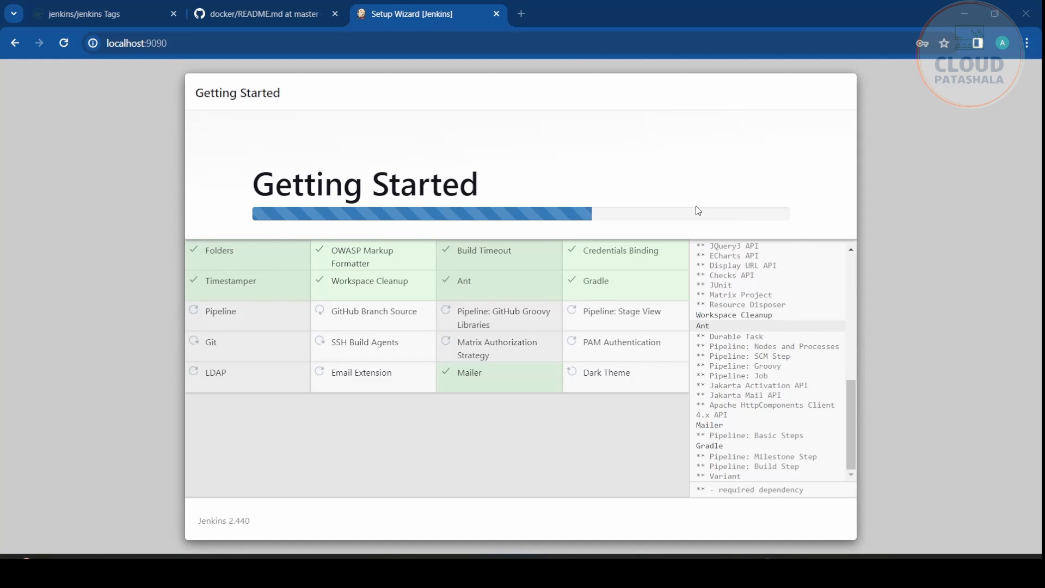
scroll(down, 3)
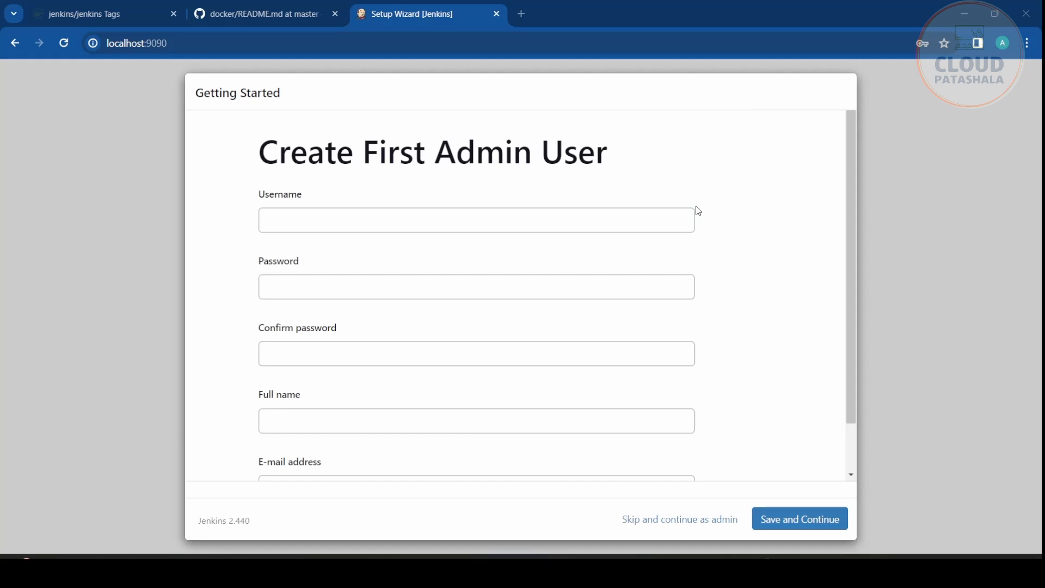
Create the first admin user with username, password, full name and e-mail.
text(admin)
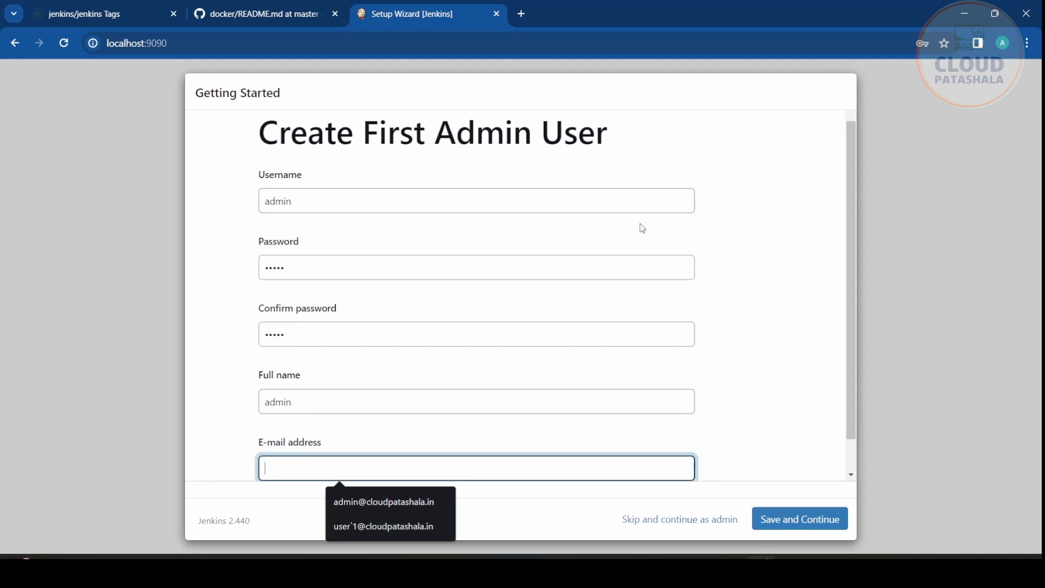
click(384, 501)
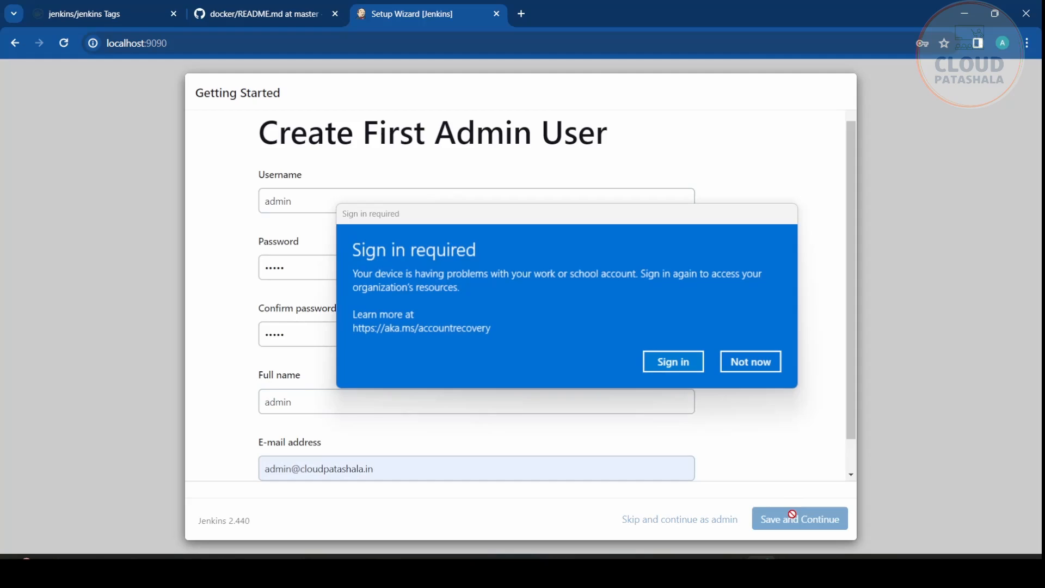
click(799, 519)
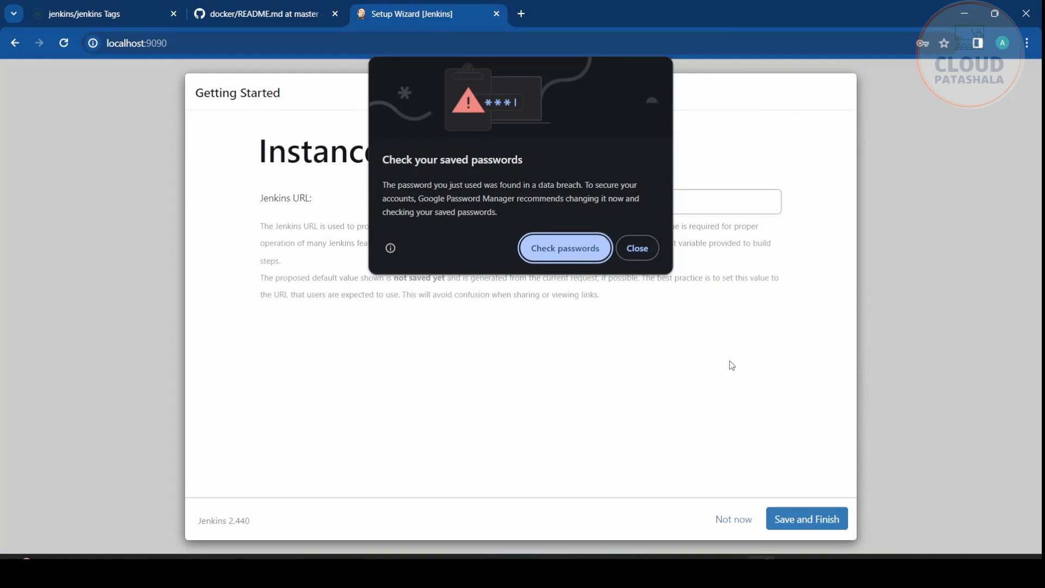
click(637, 248)
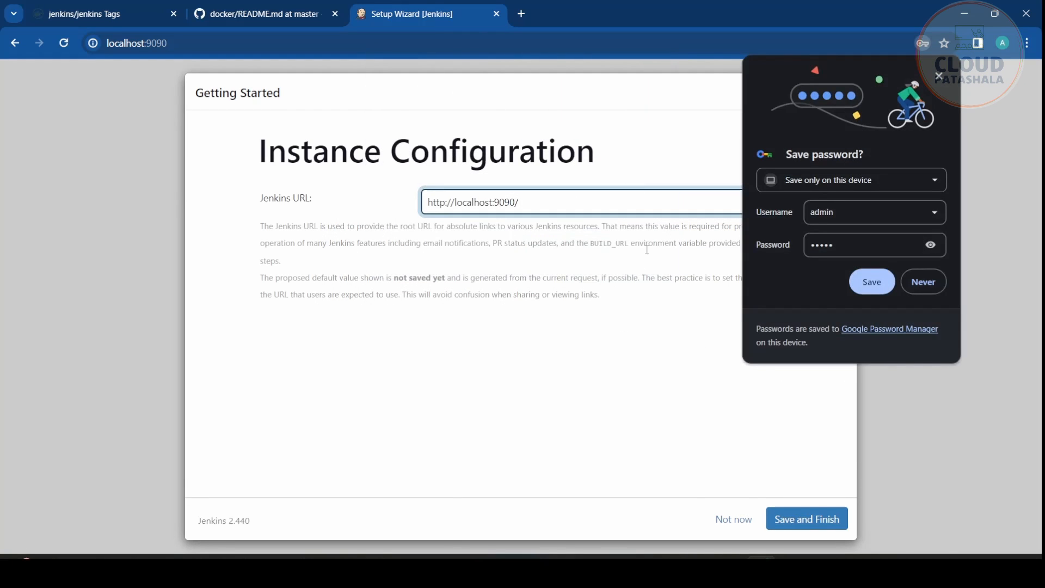
Keep the localhost:9090 Jenkins URL, finish setup and open the dashboard.
click(806, 518)
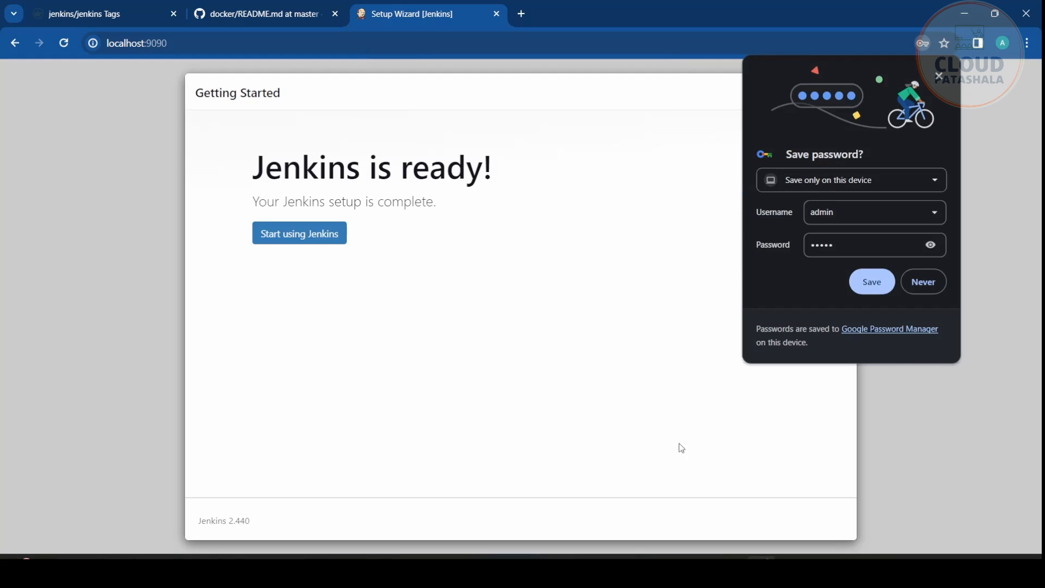
click(300, 233)
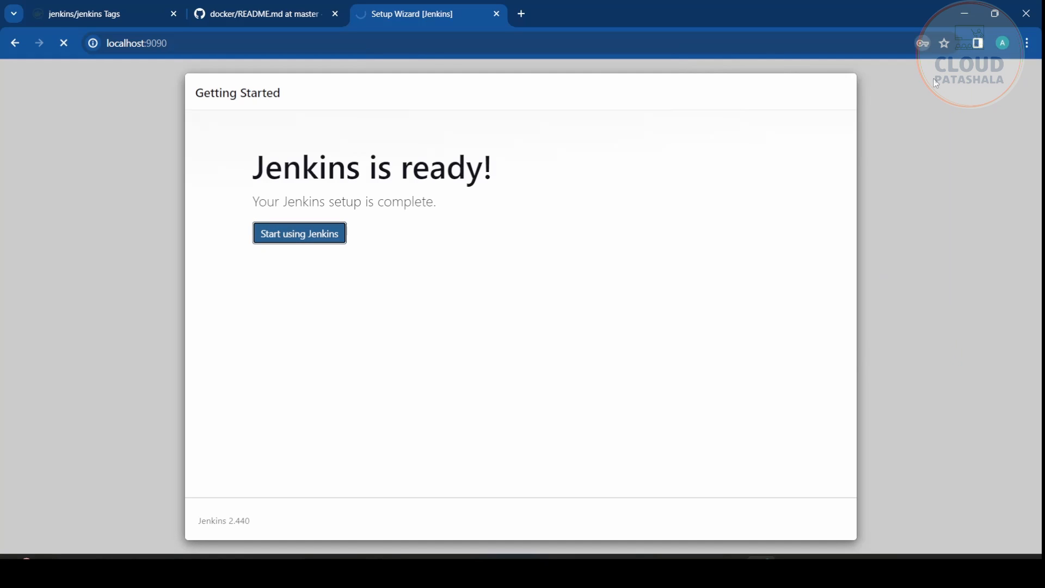
click(299, 233)
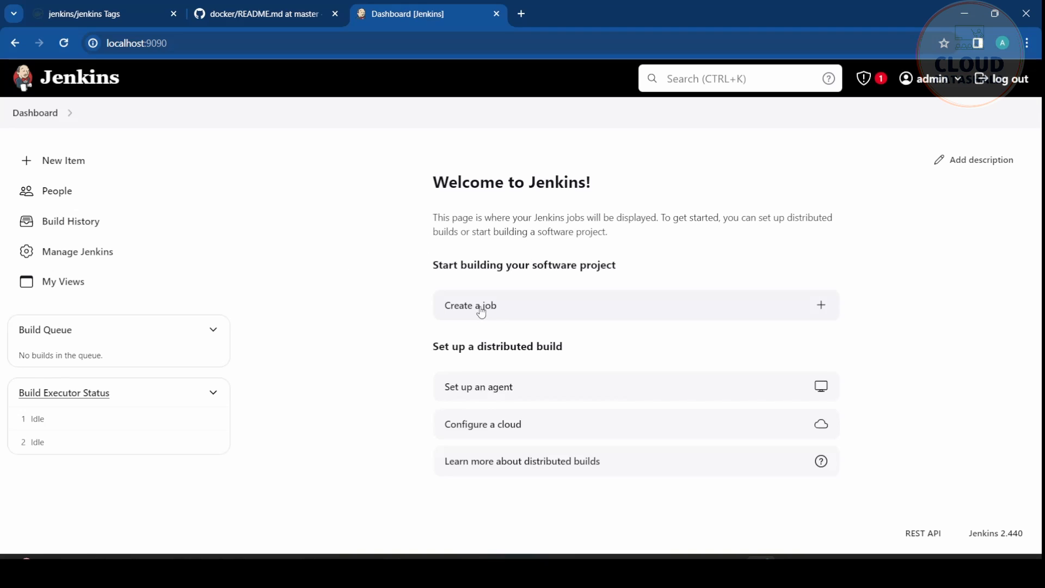
Create a Freestyle project named test-job-1.
click(481, 305)
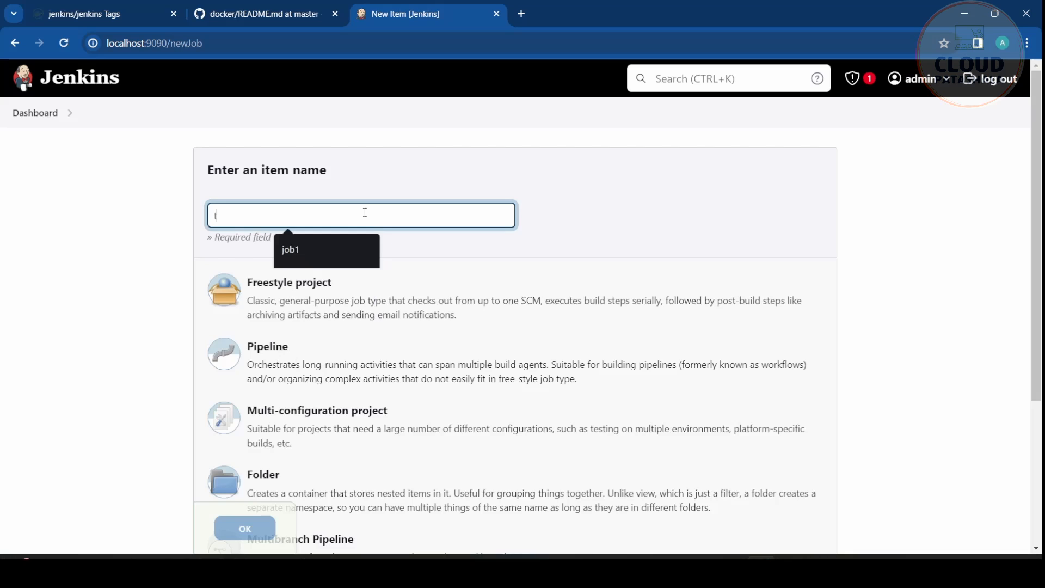
text(test-job-1)
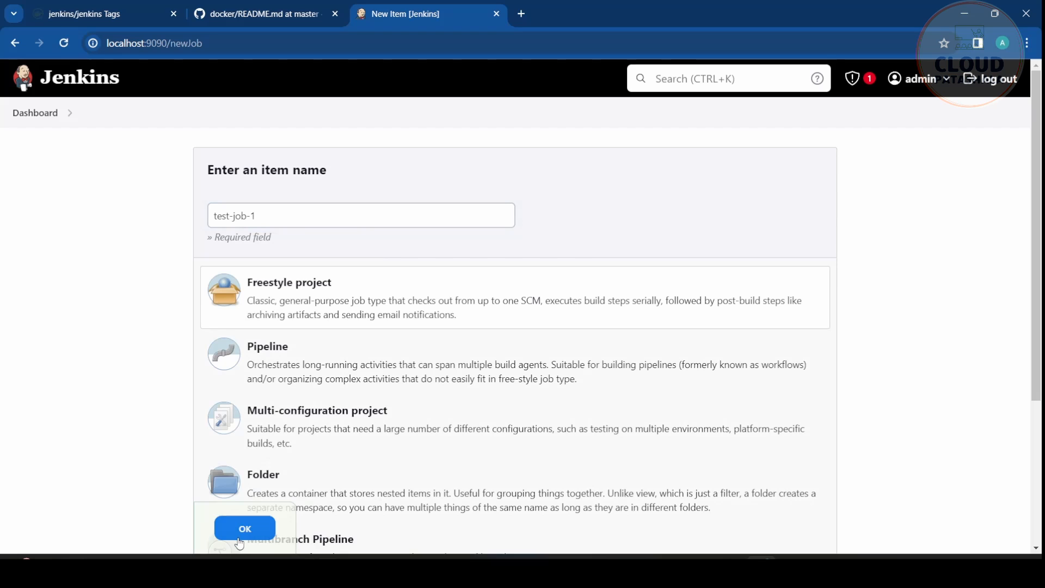
click(244, 528)
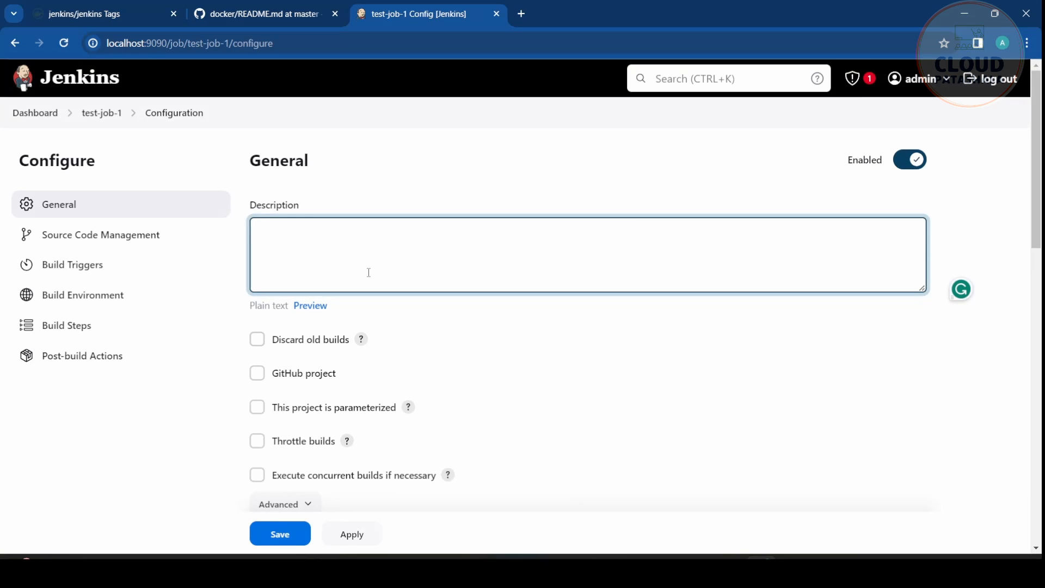
Give test-job-1 the description 'demo job' and add an Execute shell build step.
text(demo job)
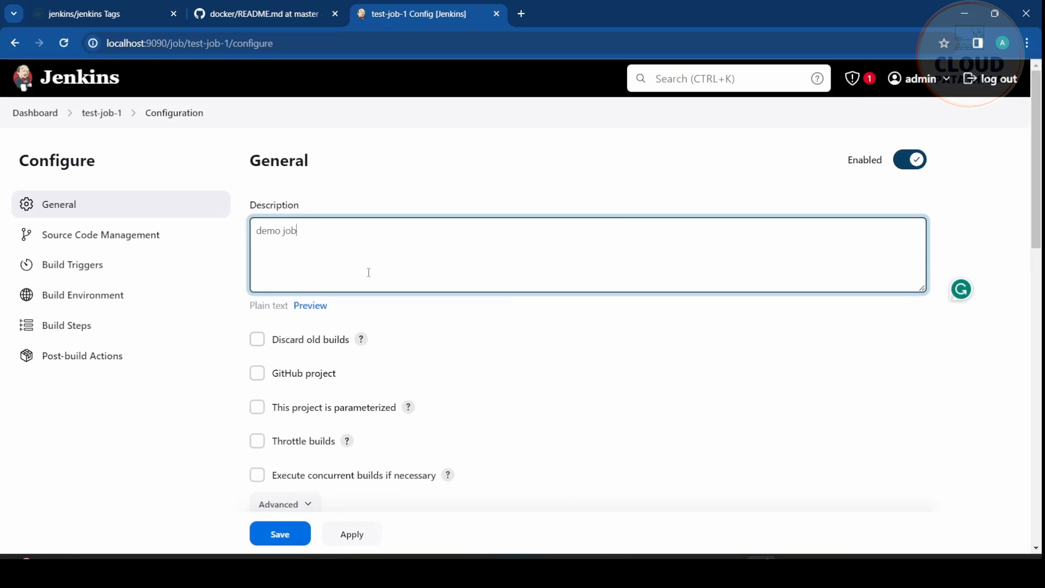
scroll(down, 3)
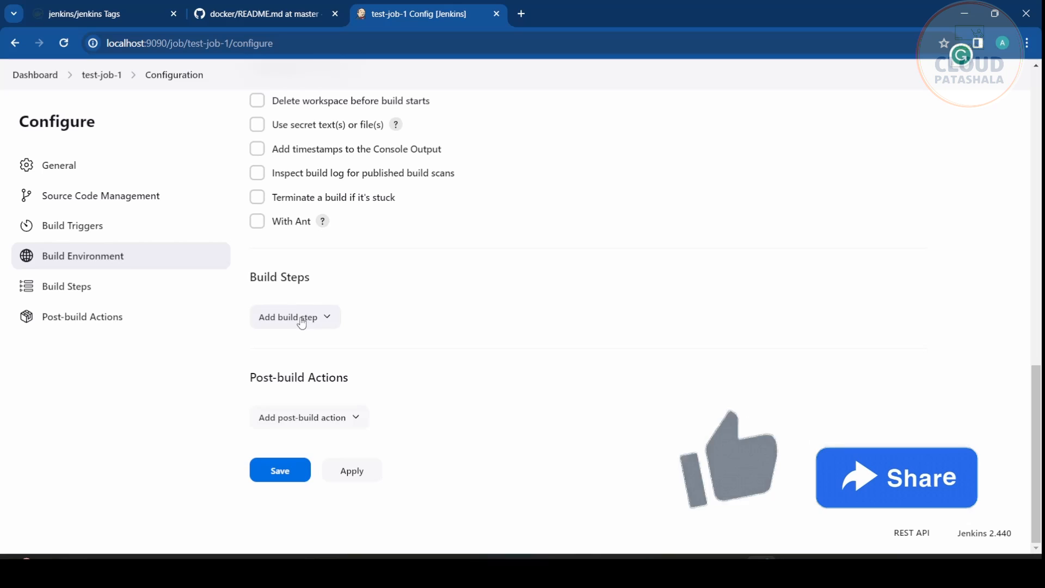
click(295, 317)
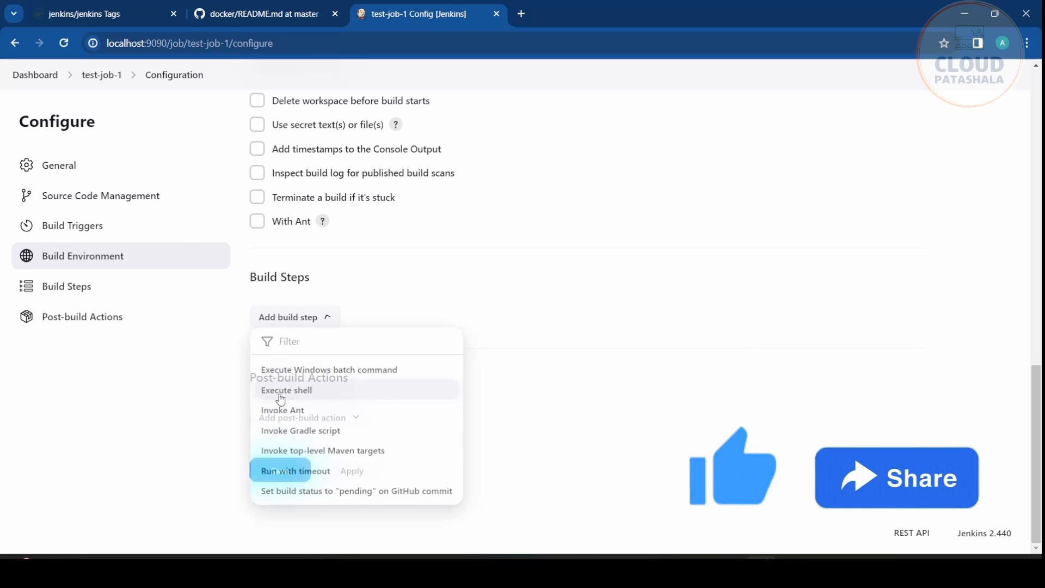
click(285, 391)
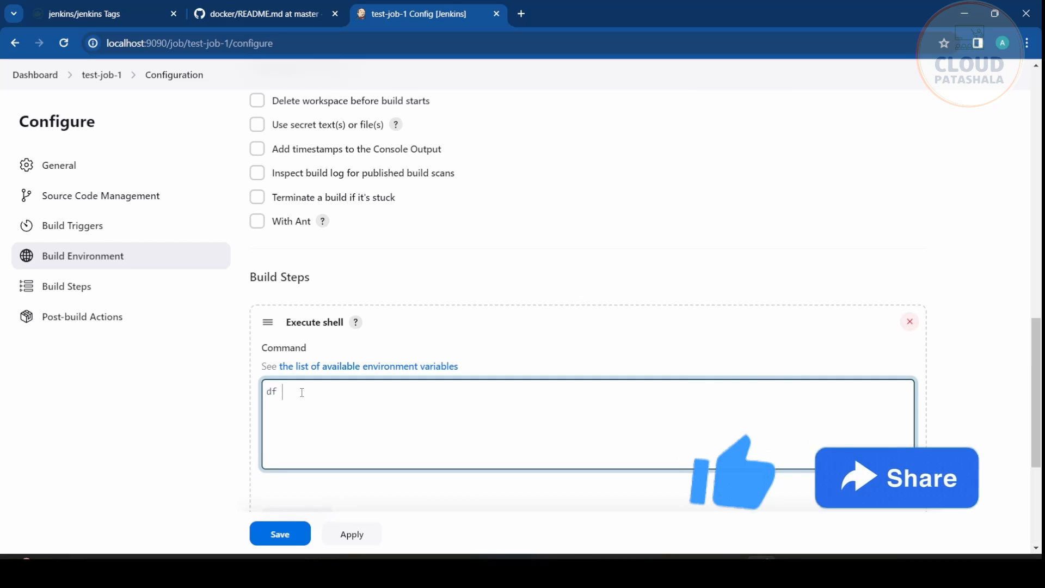
Enter 'df -kh' and 'ls -lrth /var/jenkins_home' as the shell commands, then apply and save.
text(-kh)
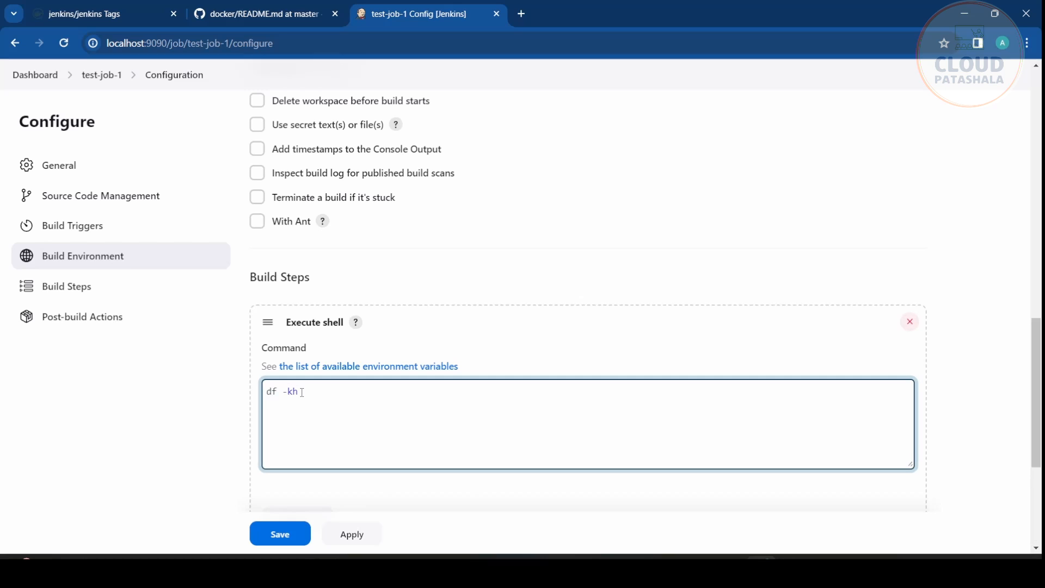
text(ls -lrth /)
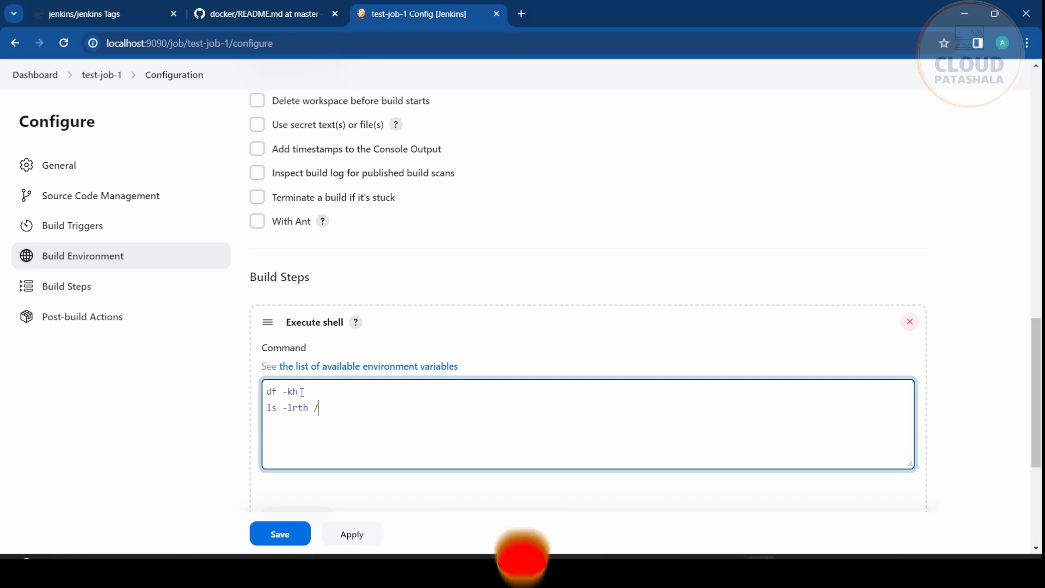
text(var/jenkins)
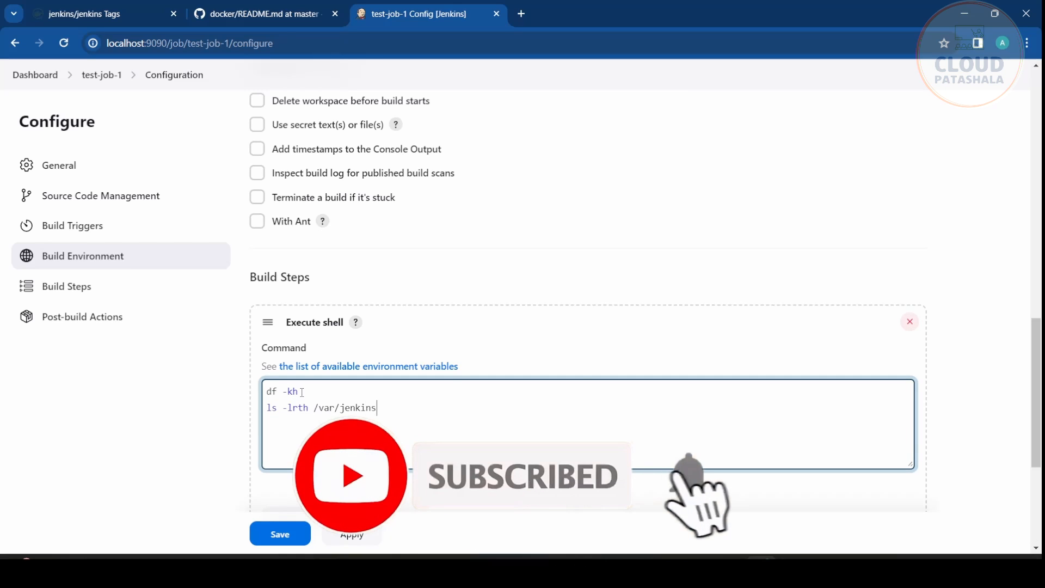
text(_home)
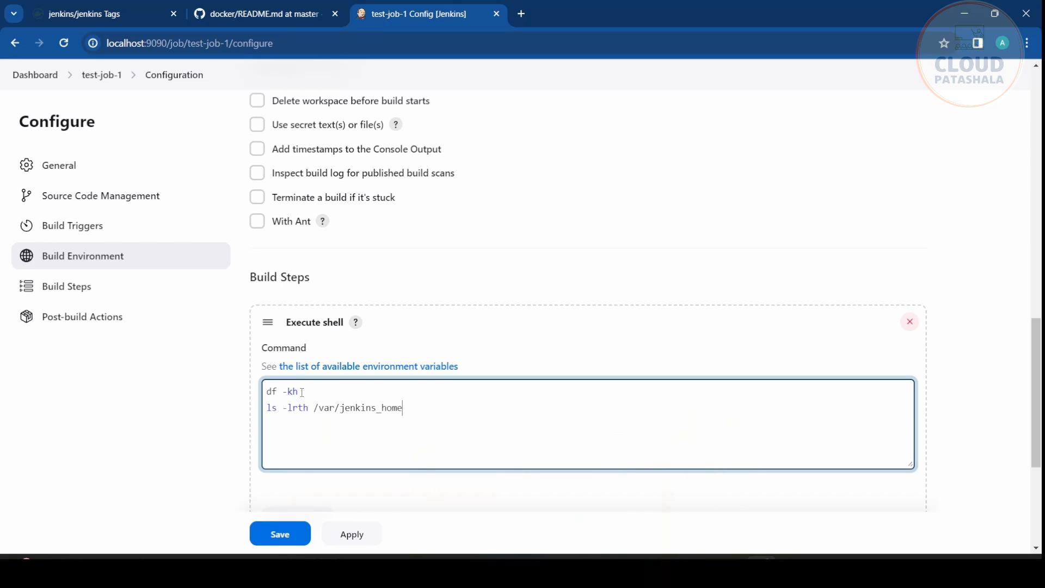
click(279, 534)
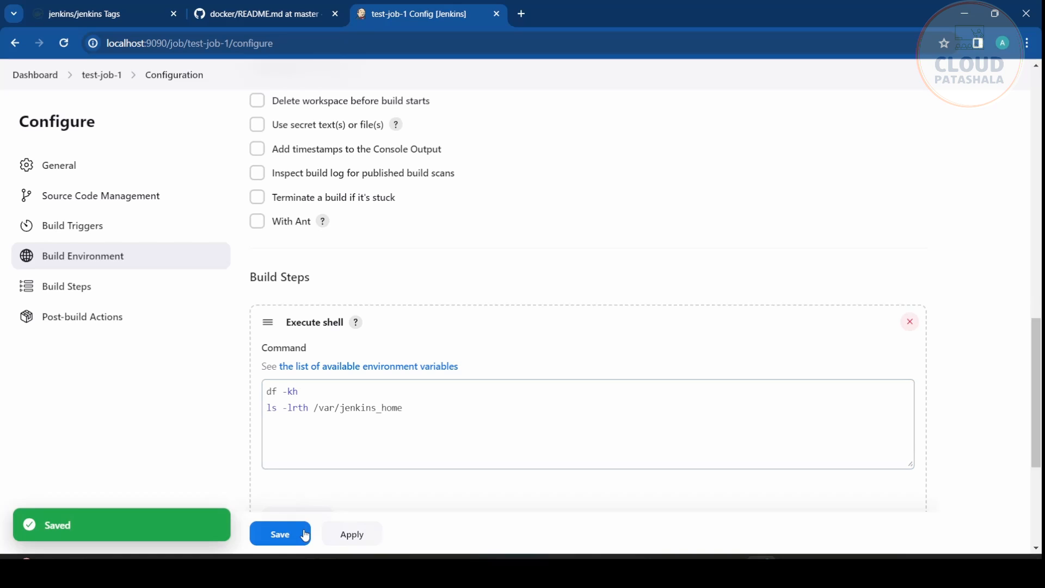
click(280, 534)
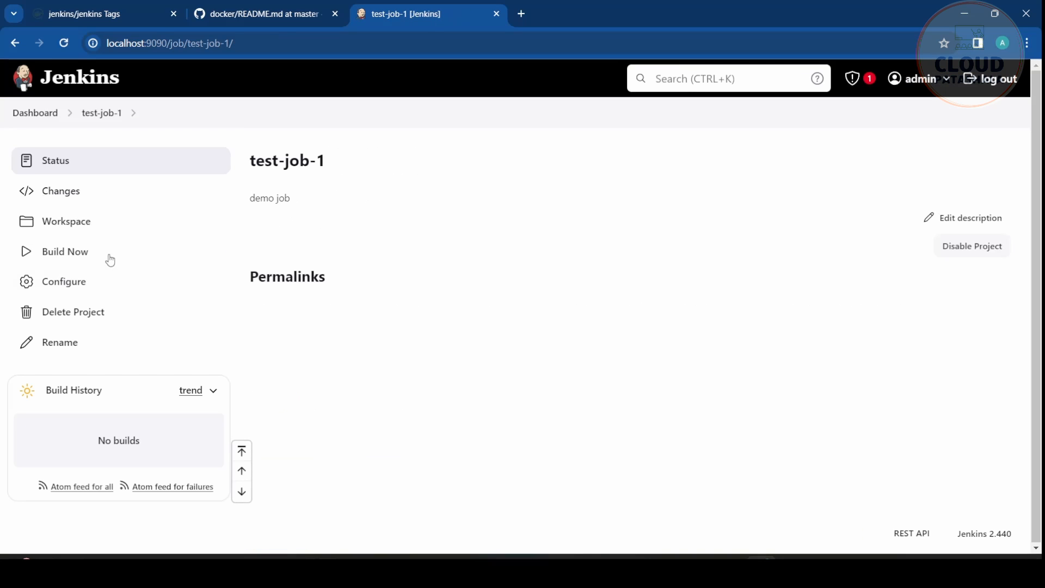
Build test-job-1 and view build #1's console output ending in SUCCESS.
click(65, 251)
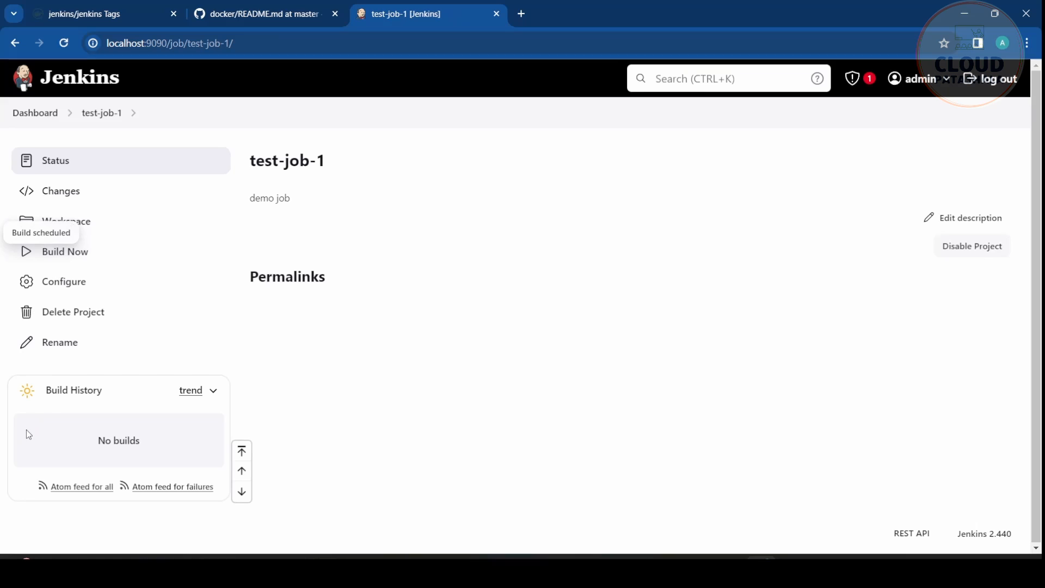
click(65, 251)
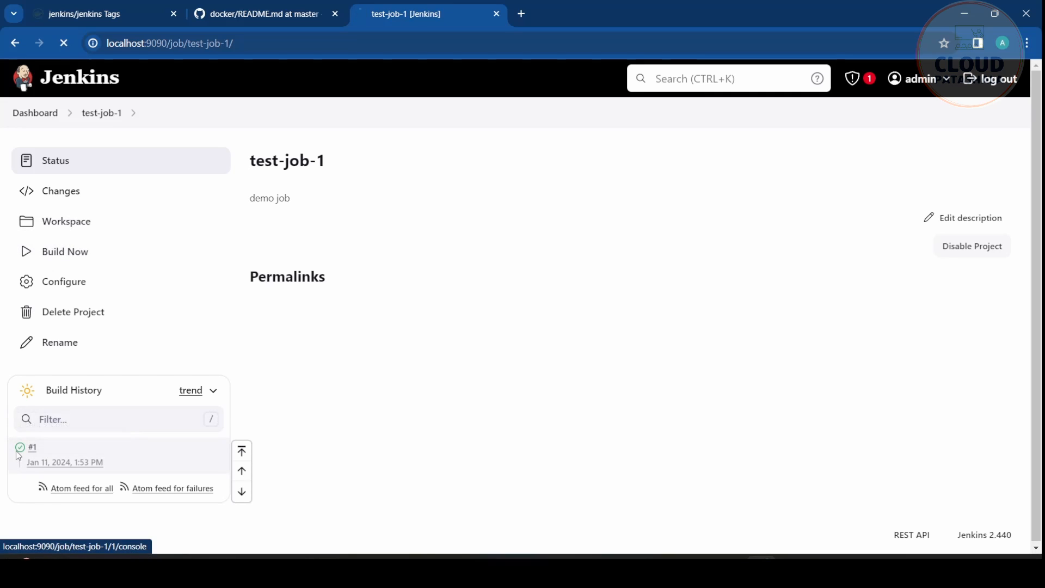
click(32, 447)
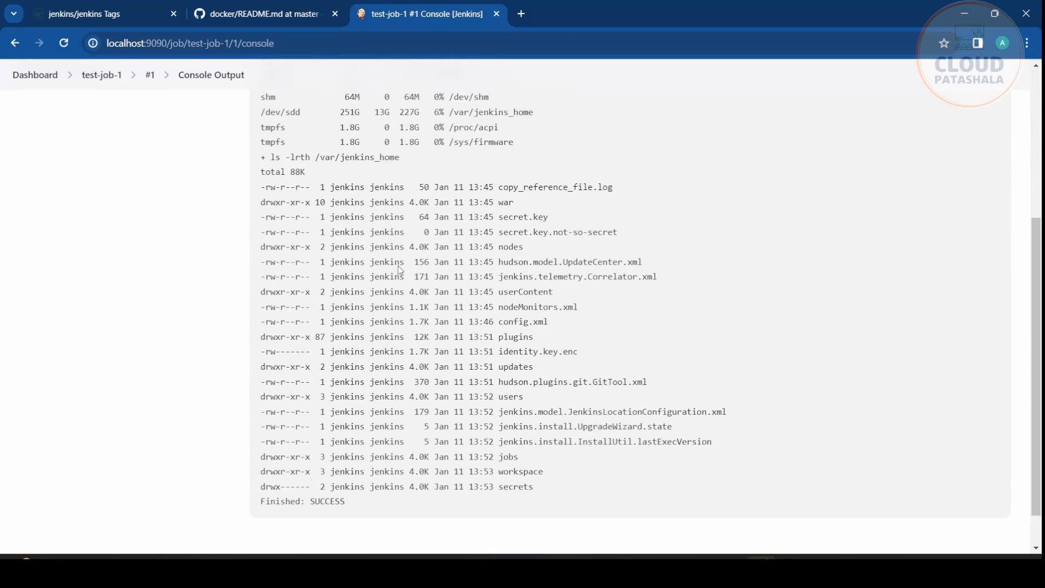
scroll(down, 3)
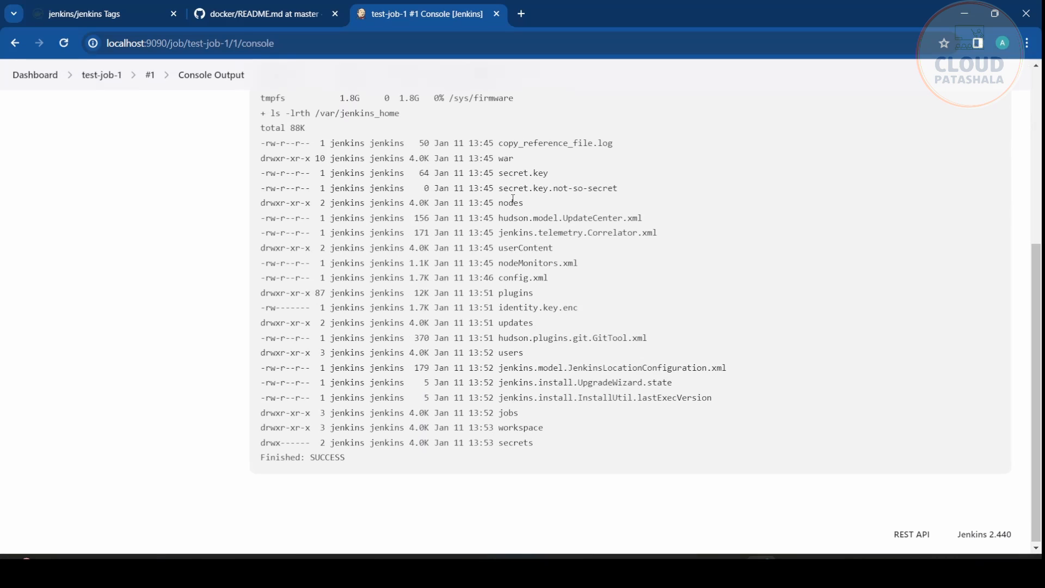
mouse_move(521, 199)
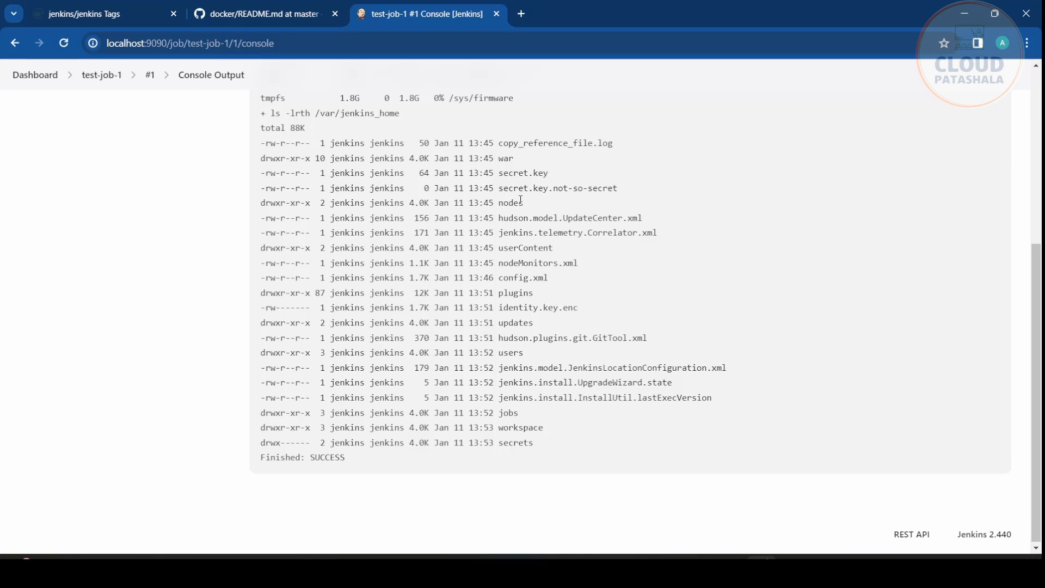
mouse_move(736, 500)
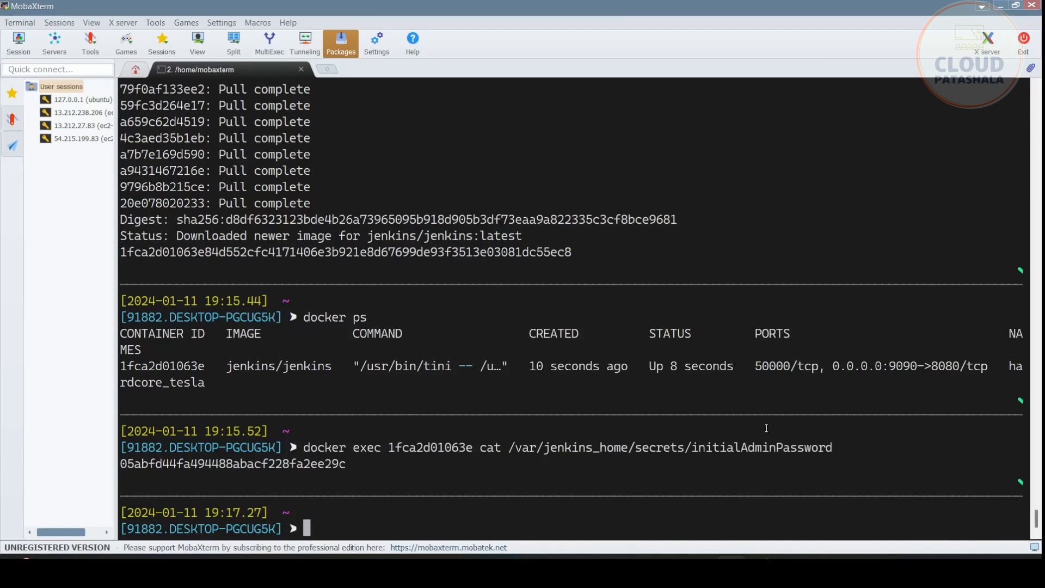
Run 'docker rm -f 1fca2d01063e', then recreate Jenkins on port 9090 with the jenkins-home volume.
text(d)
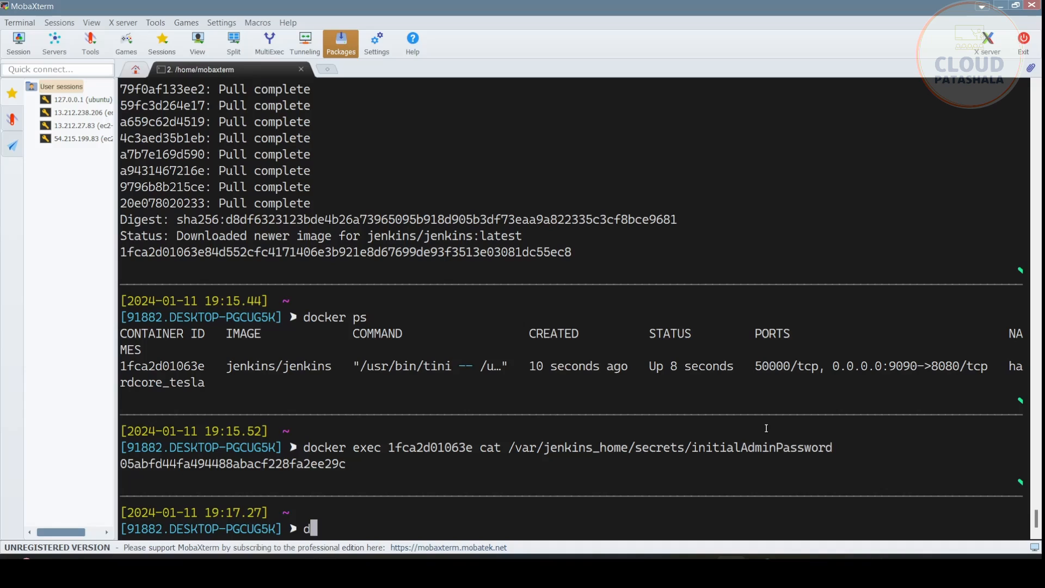
text(ocker)
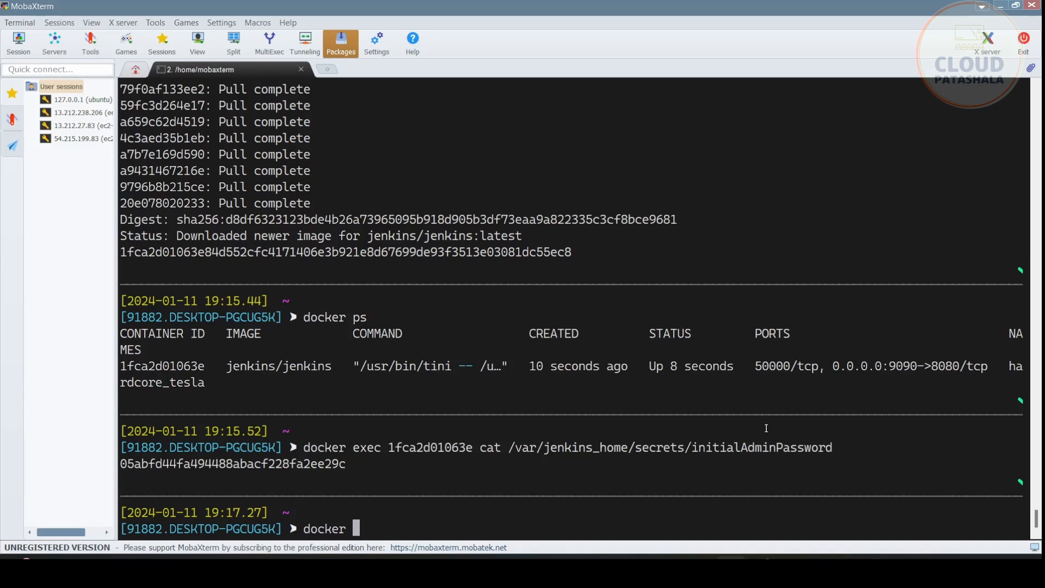
text(rm -f 1fca2d01063e)
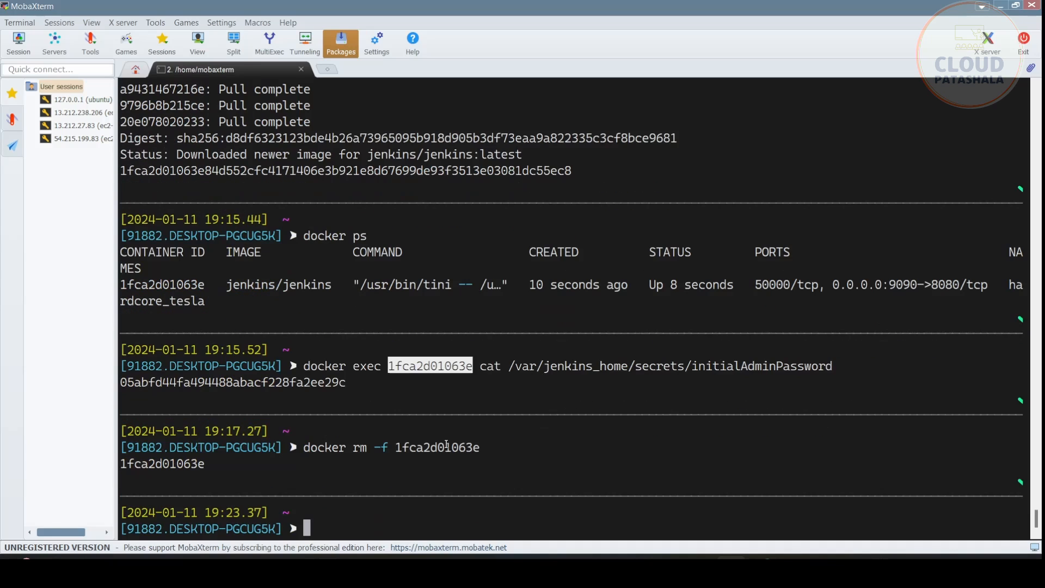
text(docker rm -f 1fca2d01063e)
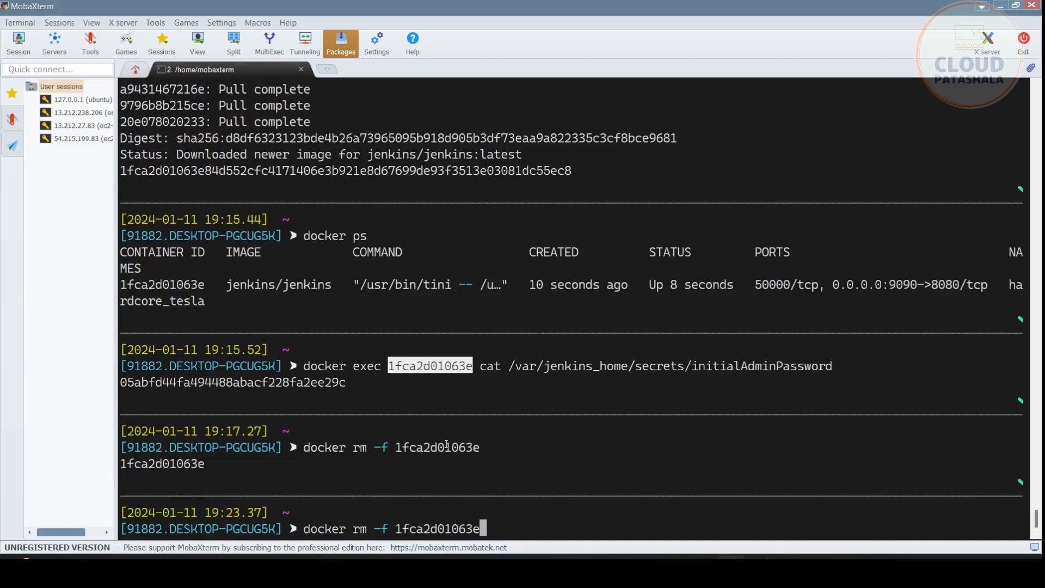
text(docker run -d -p 9090:8080 -v jenkins-home:/var/jenkins_home --restart=on-failure jenkins/jenkins)
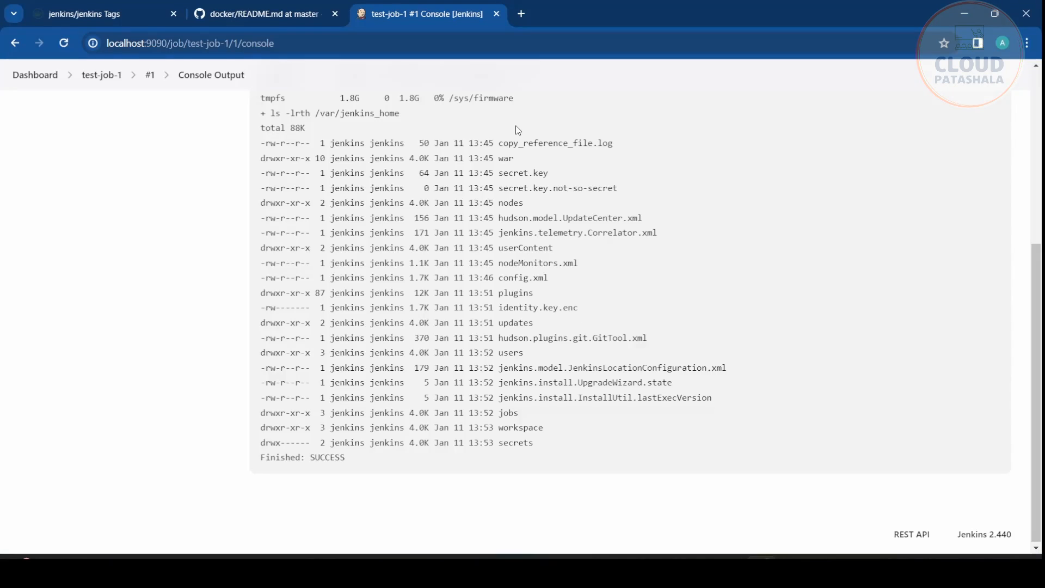
Reload the Jenkins page at localhost:9090 after recreating the container.
click(190, 43)
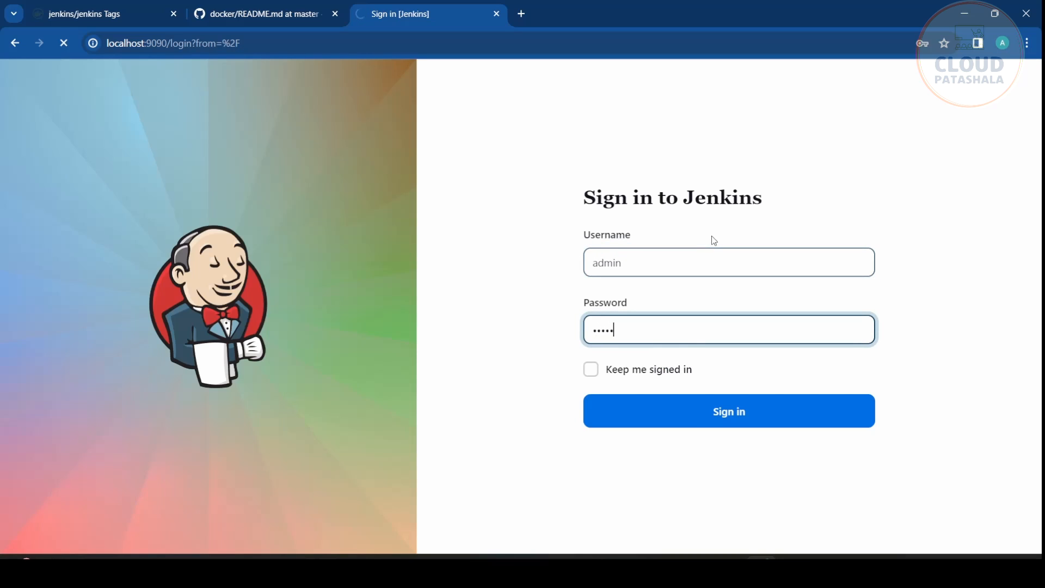
Sign in to the recreated Jenkins and dismiss the breached-password warning.
click(729, 411)
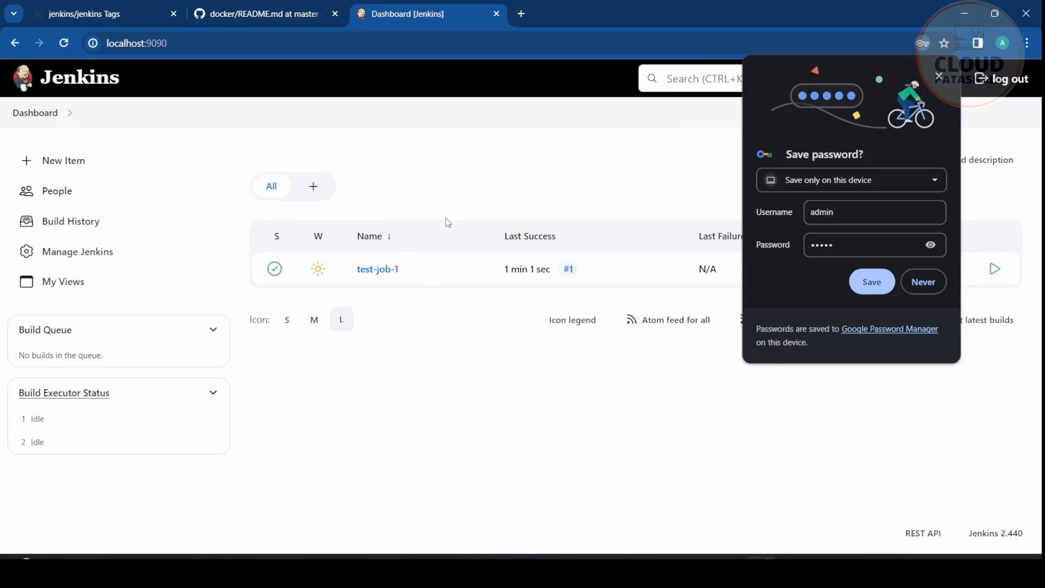
click(872, 281)
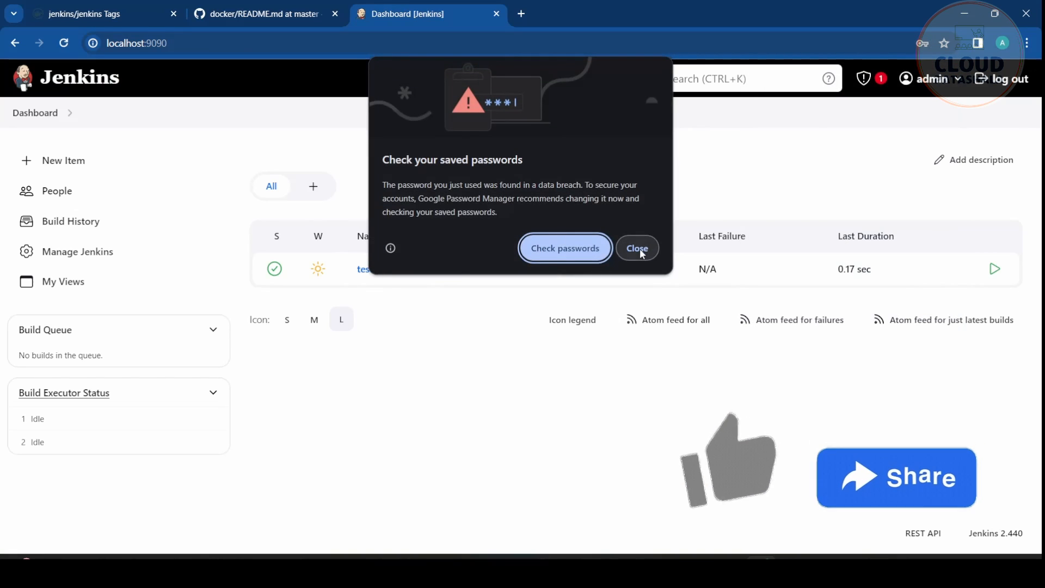
click(636, 249)
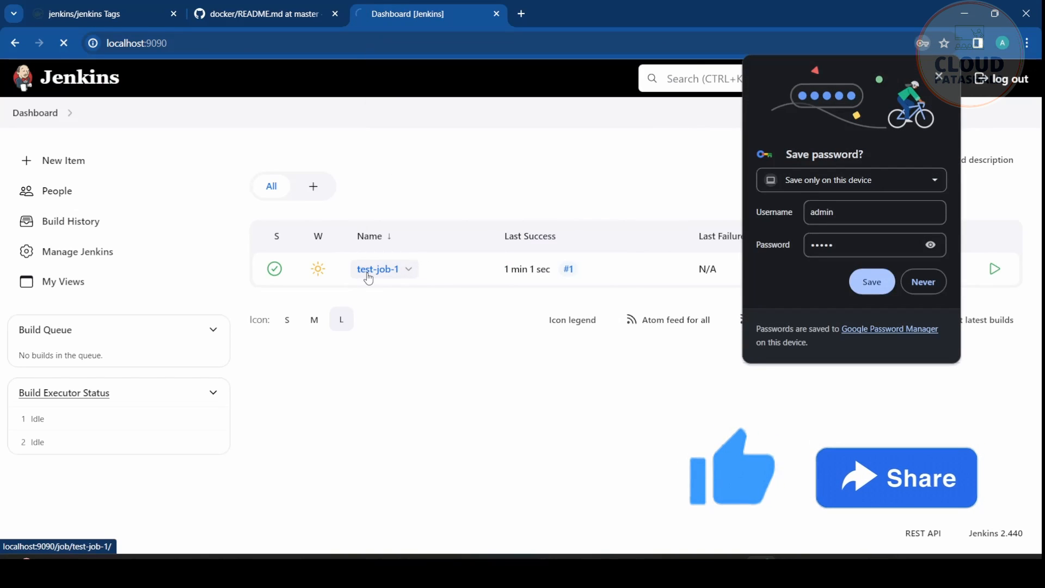
Open test-job-1, run build #2 and view its console output.
click(377, 269)
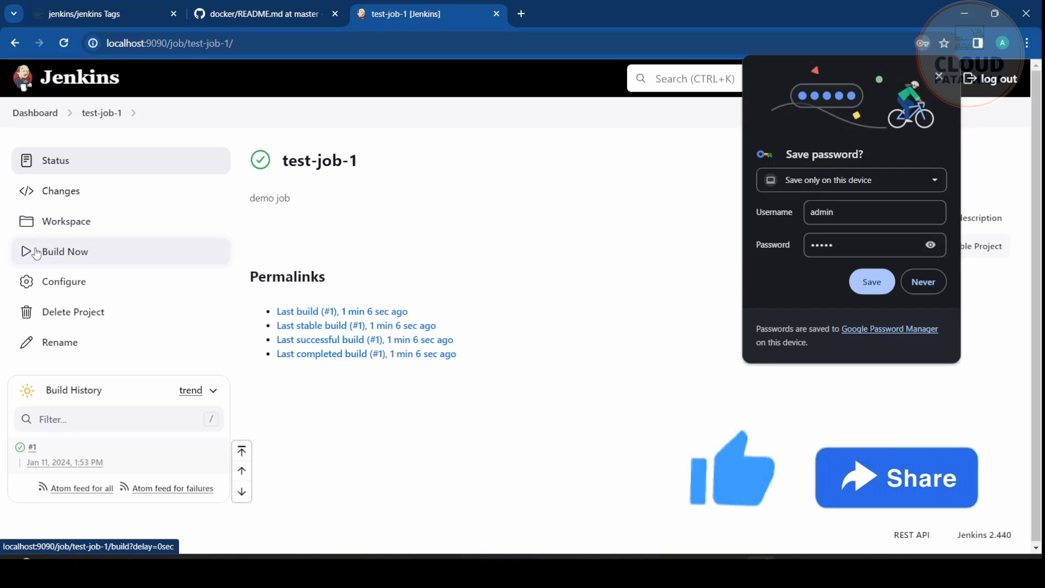
click(65, 252)
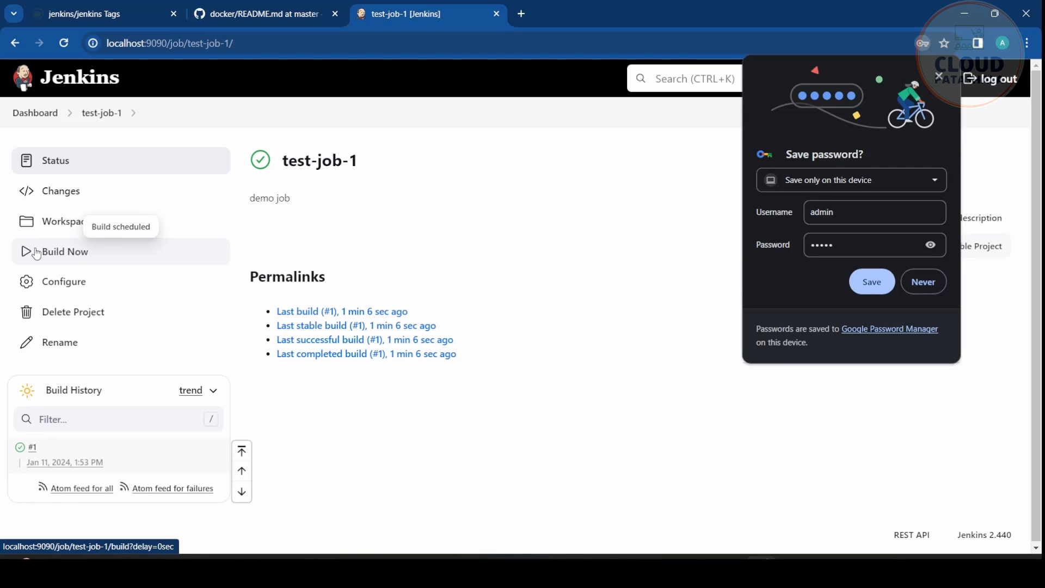
click(65, 251)
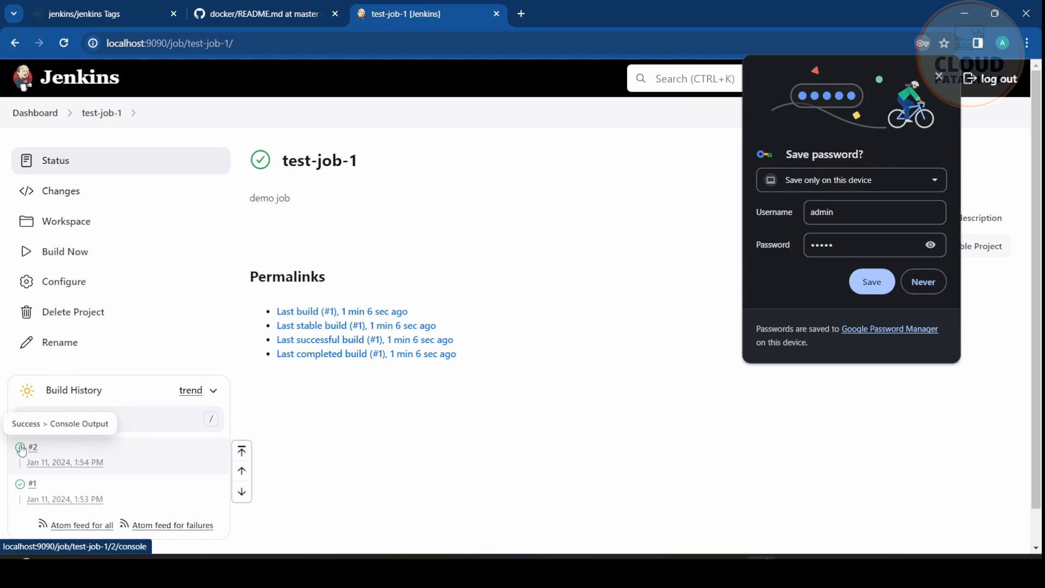
click(32, 447)
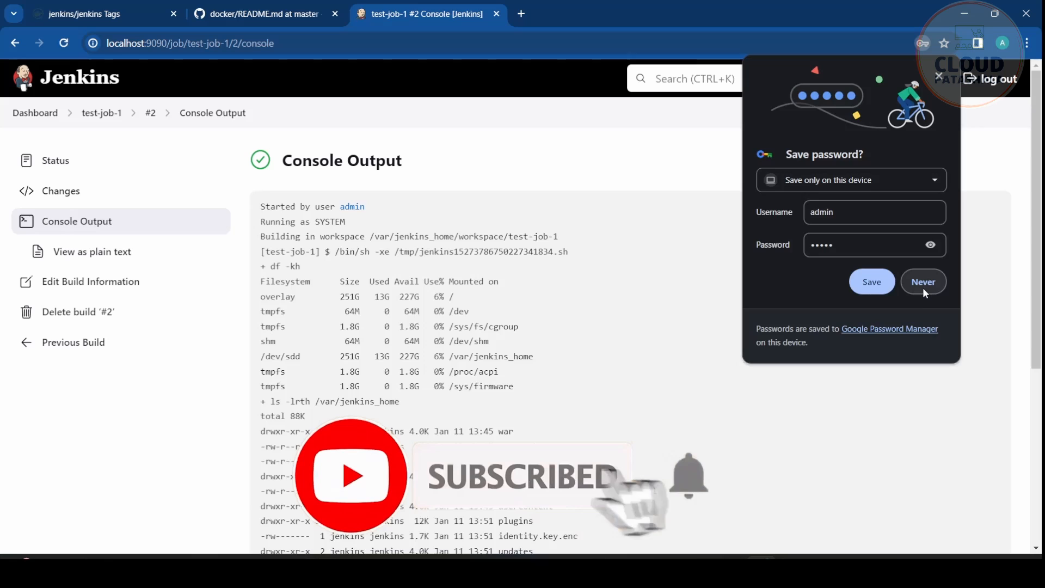
click(923, 281)
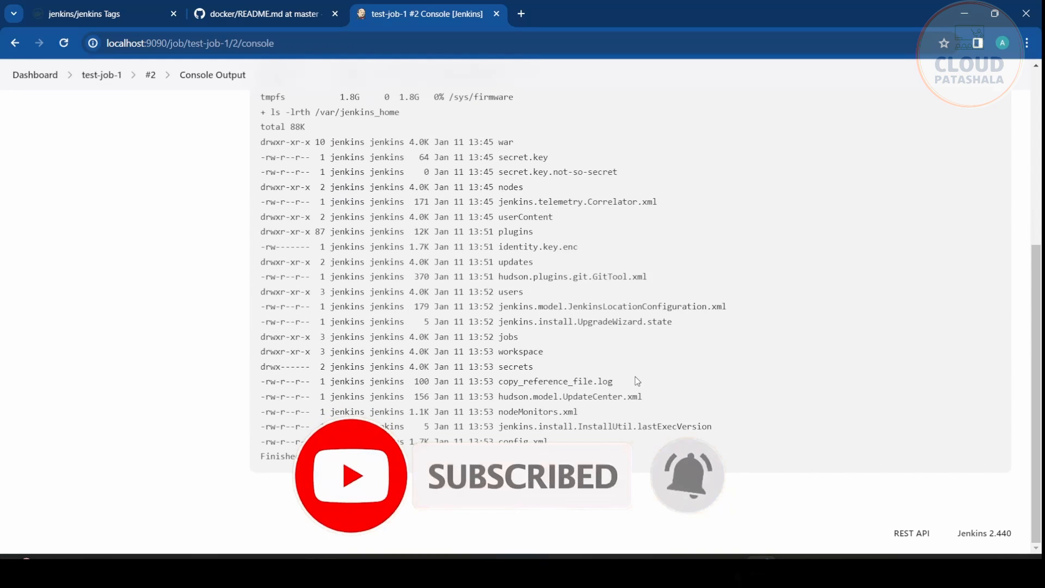